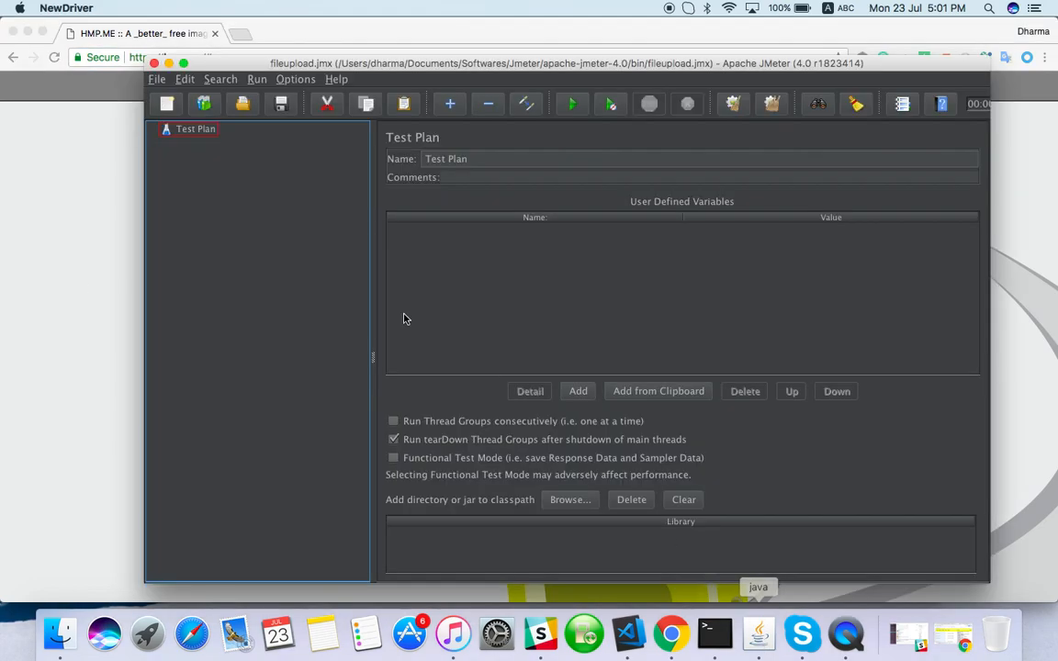
Step: Add a Thread Group to the Test Plan
click(195, 128)
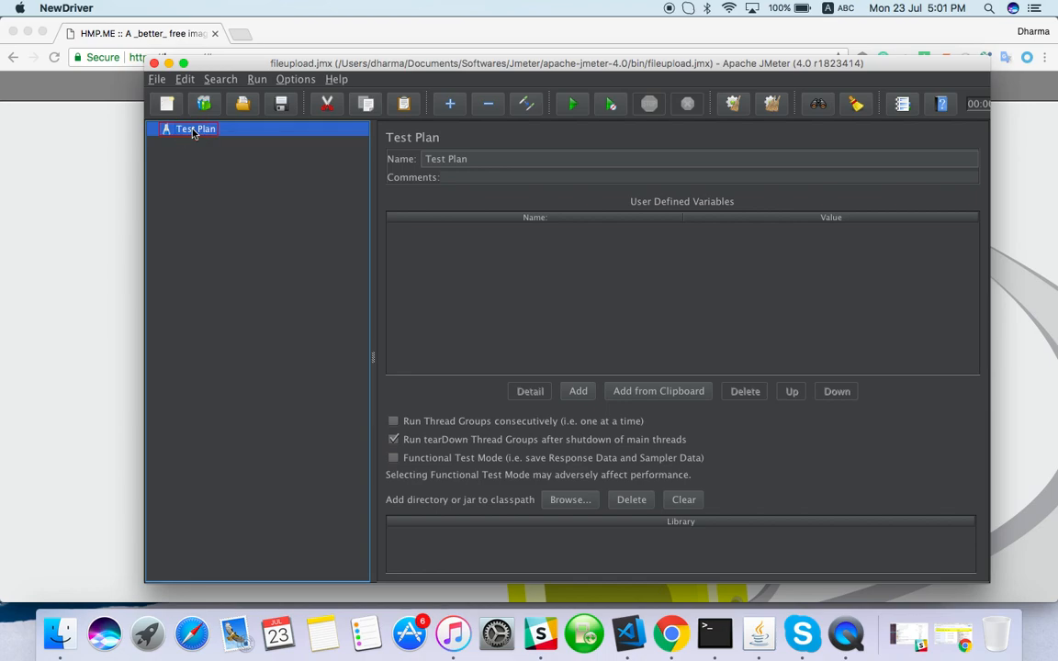
right_click(195, 129)
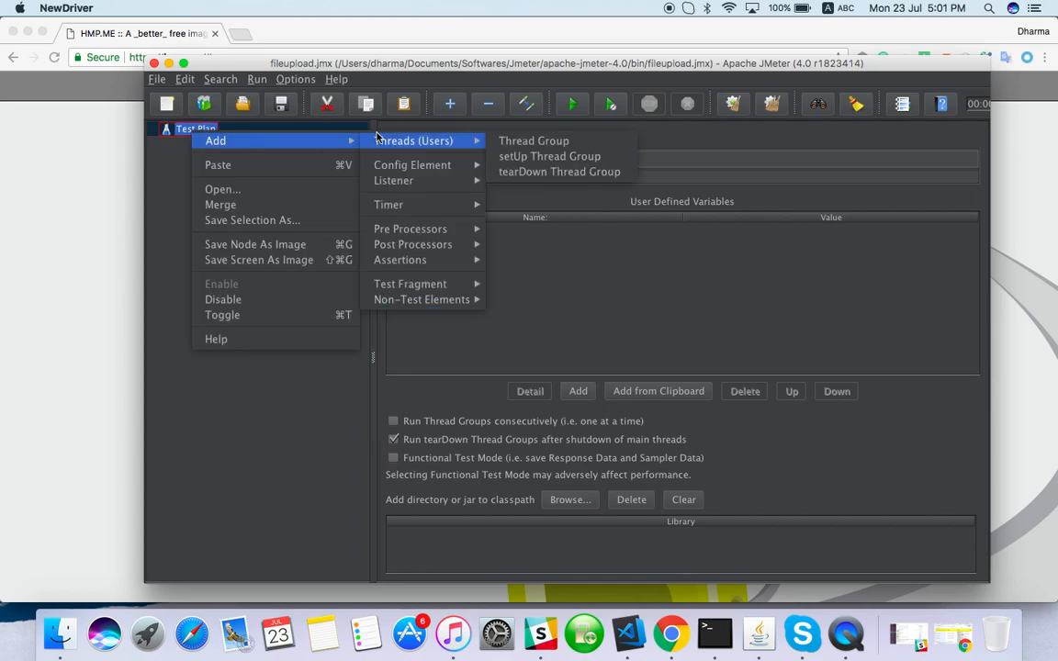
click(533, 140)
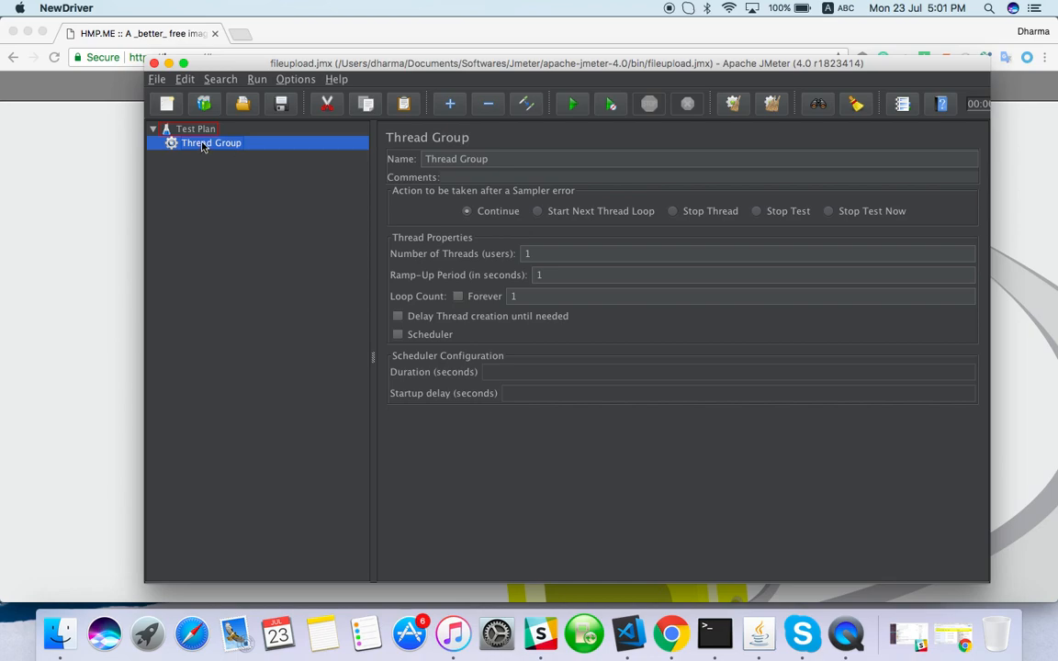
Step: Add an HTTP Request sampler to the Thread Group
right_click(211, 142)
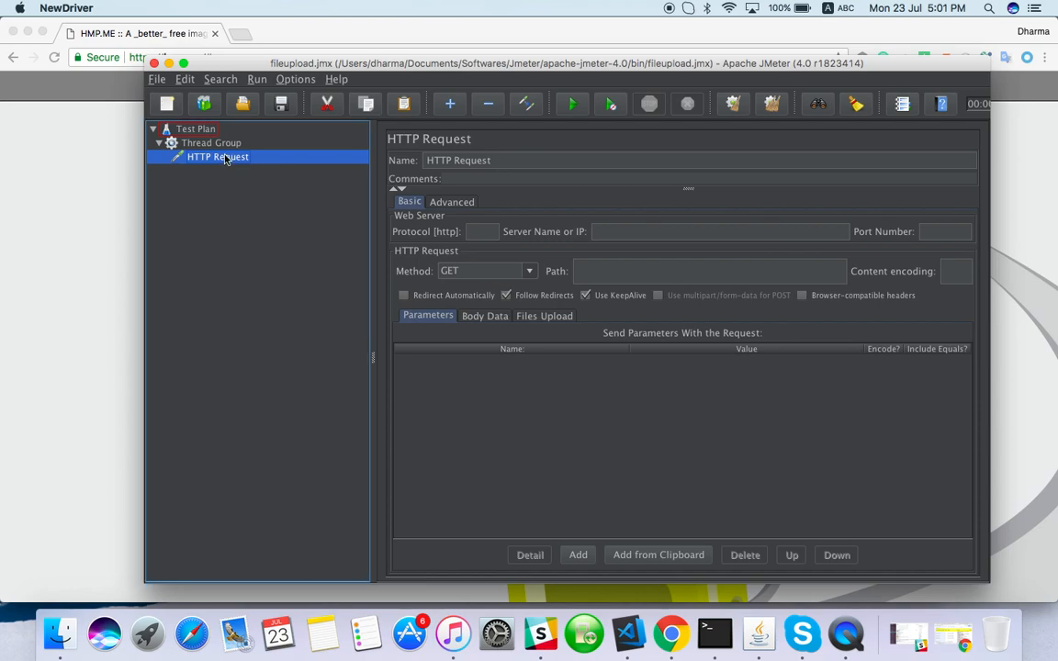
click(211, 143)
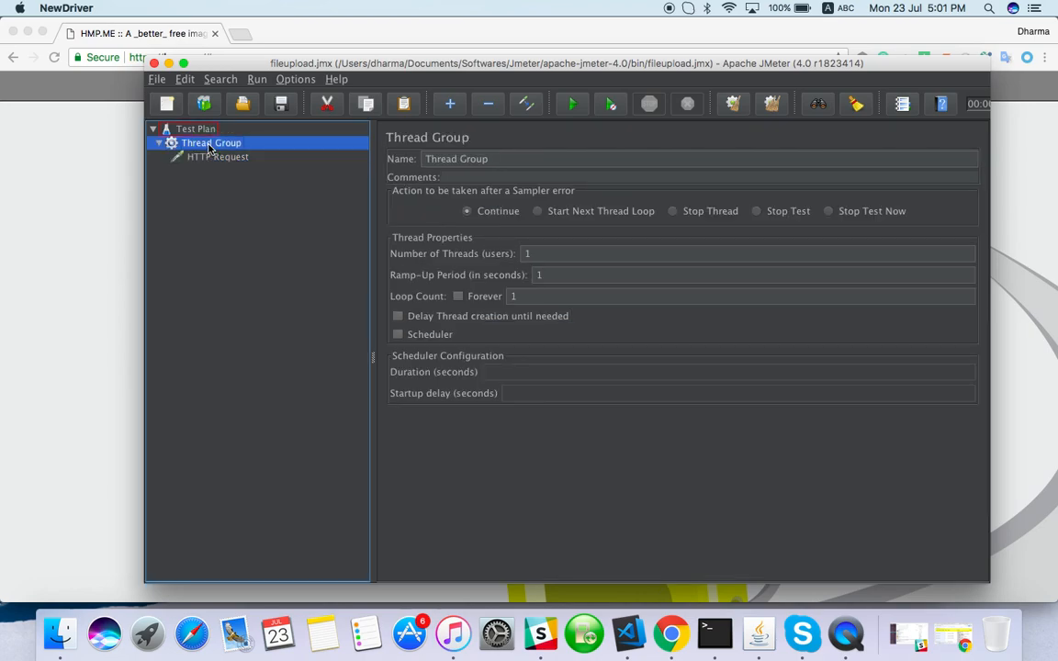
right_click(211, 143)
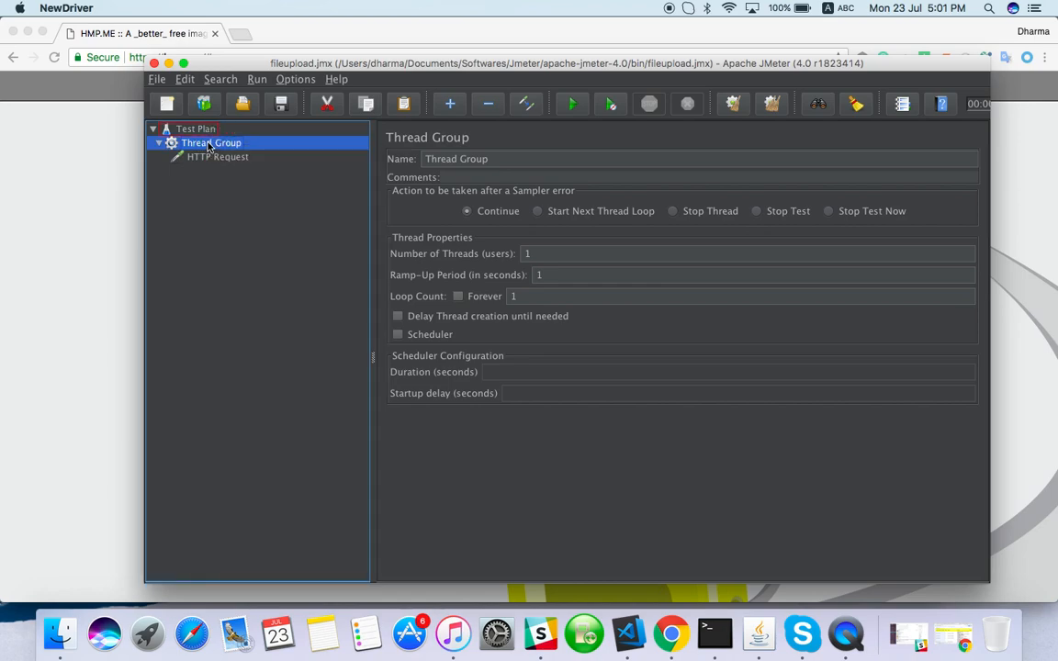
right_click(211, 142)
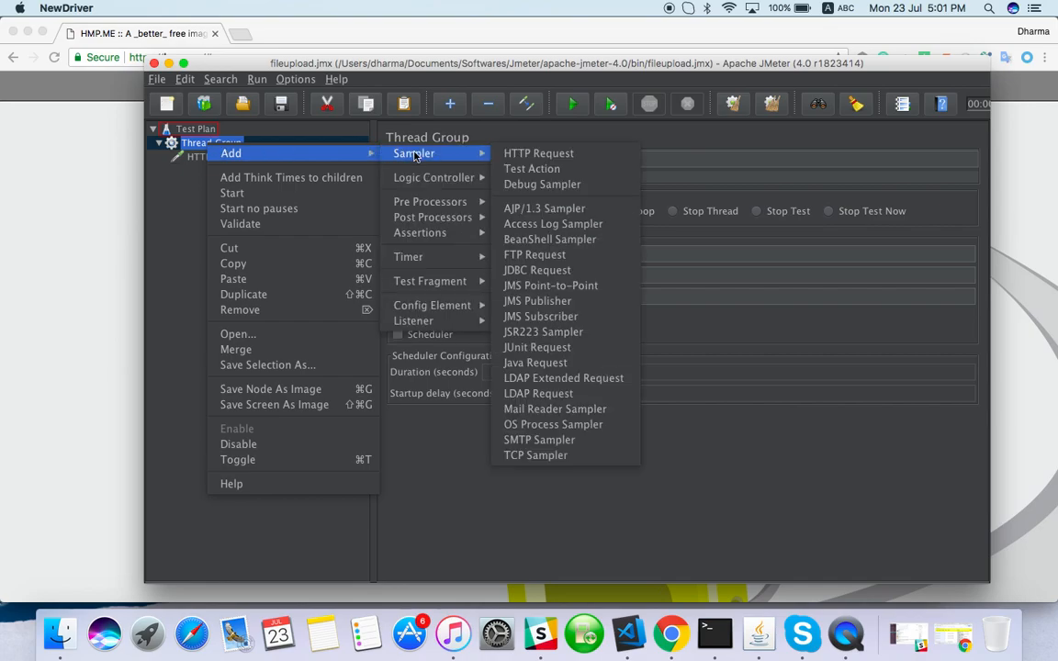
mouse_move(413, 321)
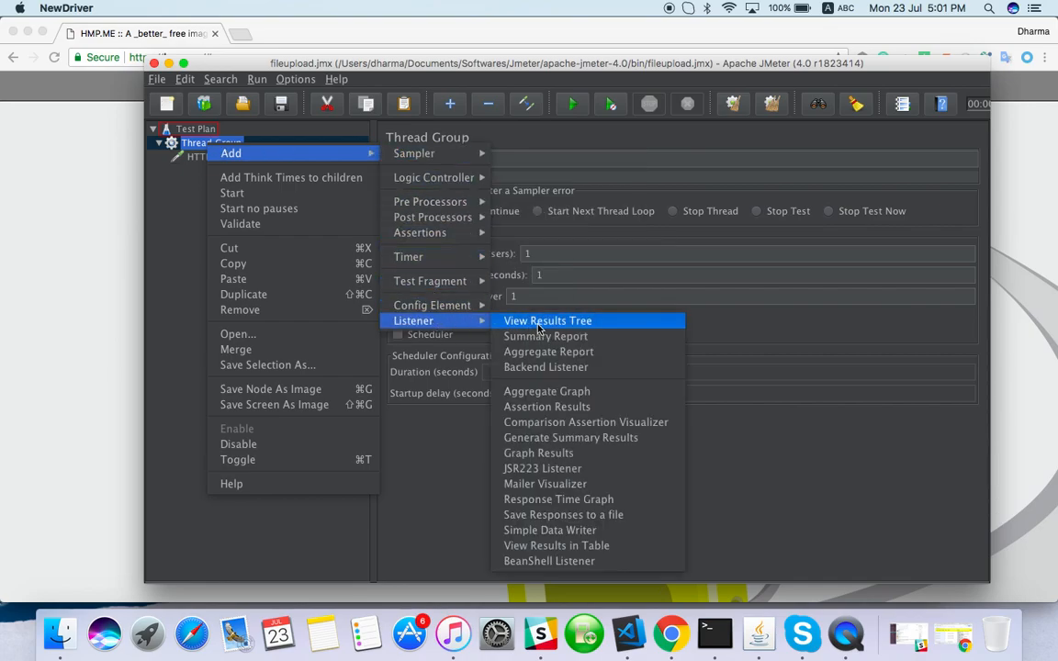
mouse_move(554, 321)
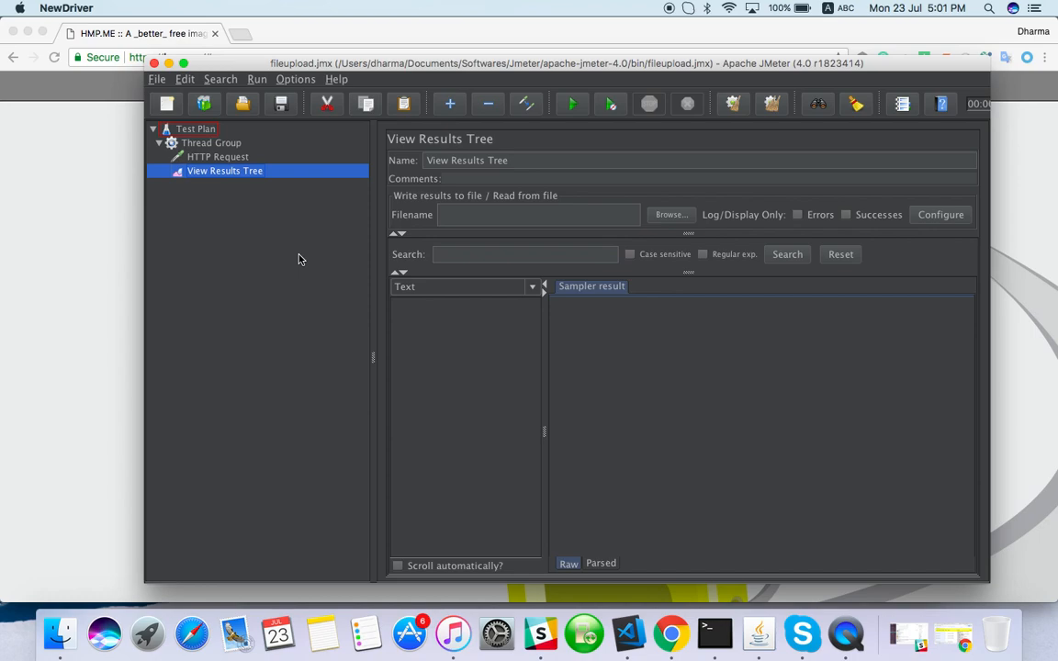
Step: Set the HTTP Request to https, server hmp.me, path /, POST using multipart/form-data
click(217, 156)
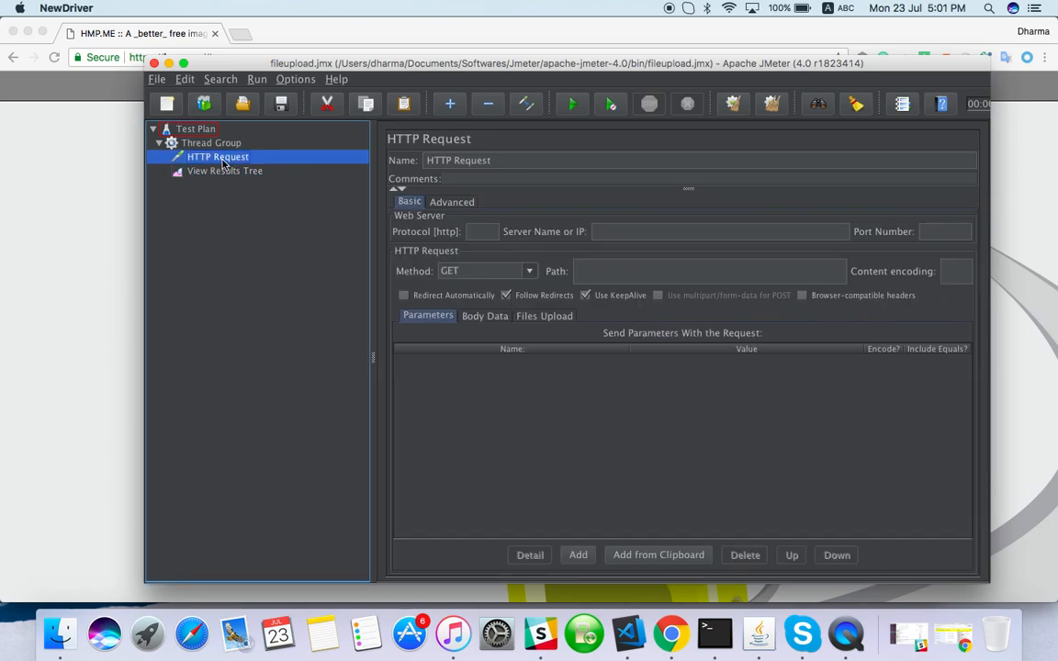
click(481, 231)
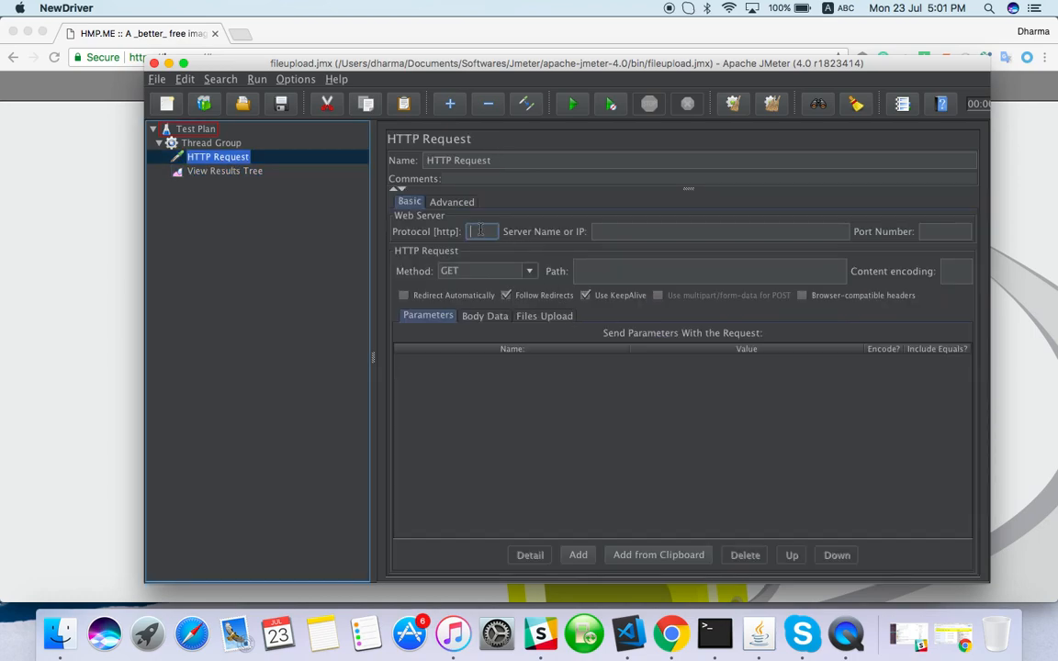
text(https://hmp.me/#)
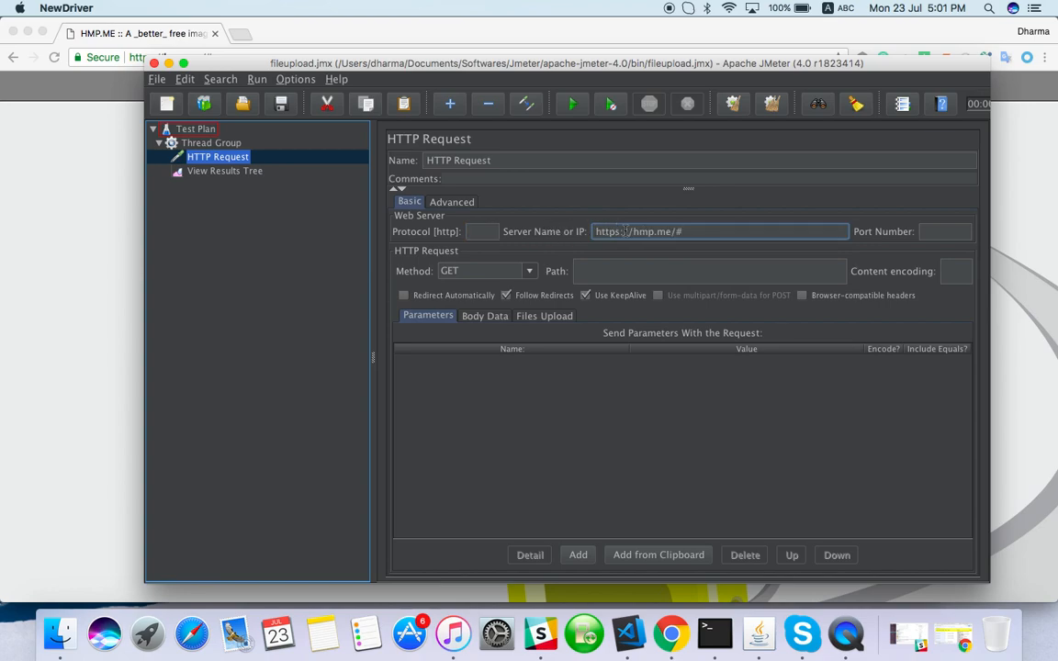
double_click(607, 232)
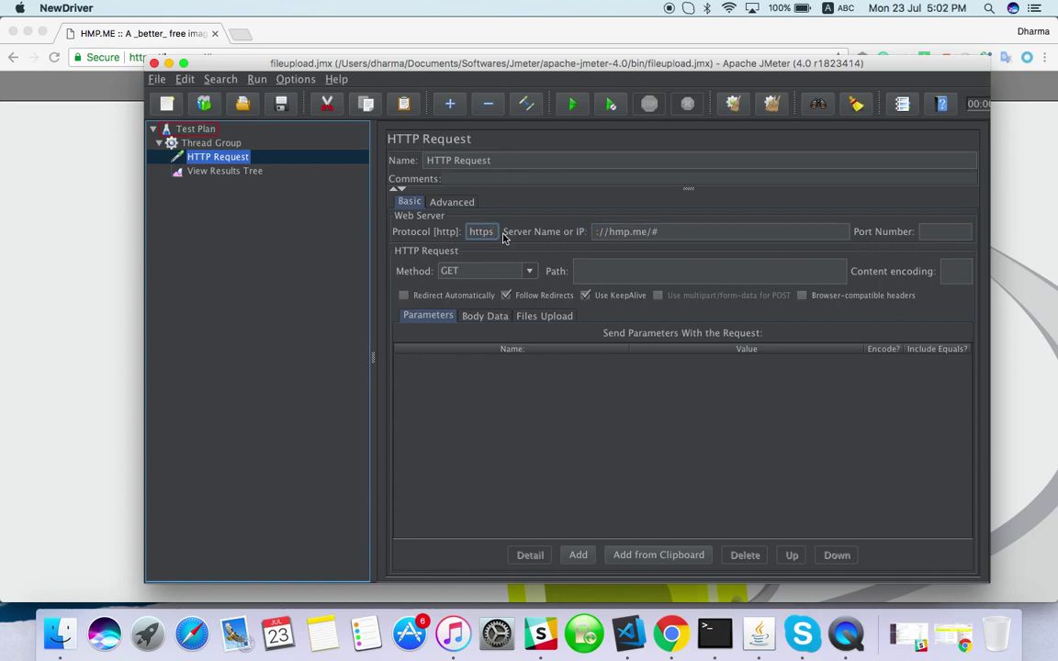
click(609, 232)
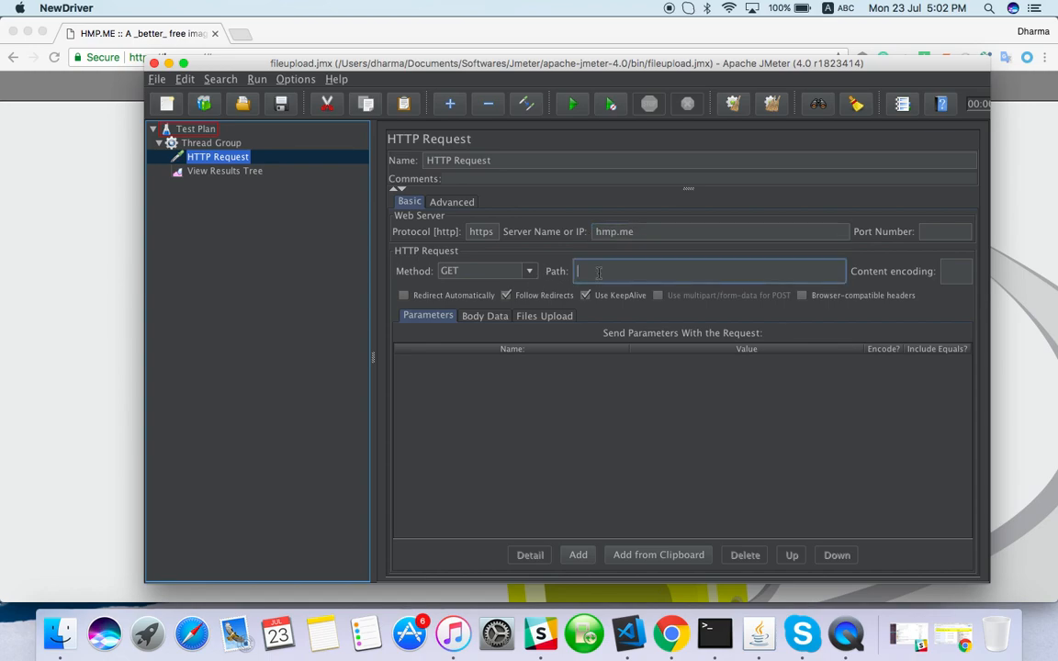
text(/)
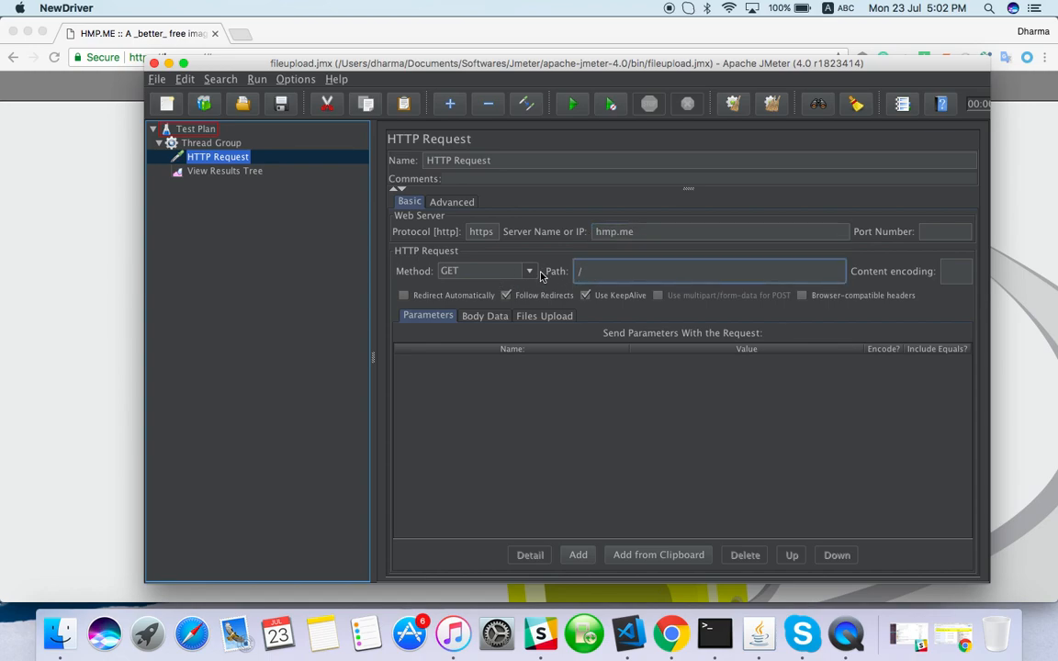
click(485, 270)
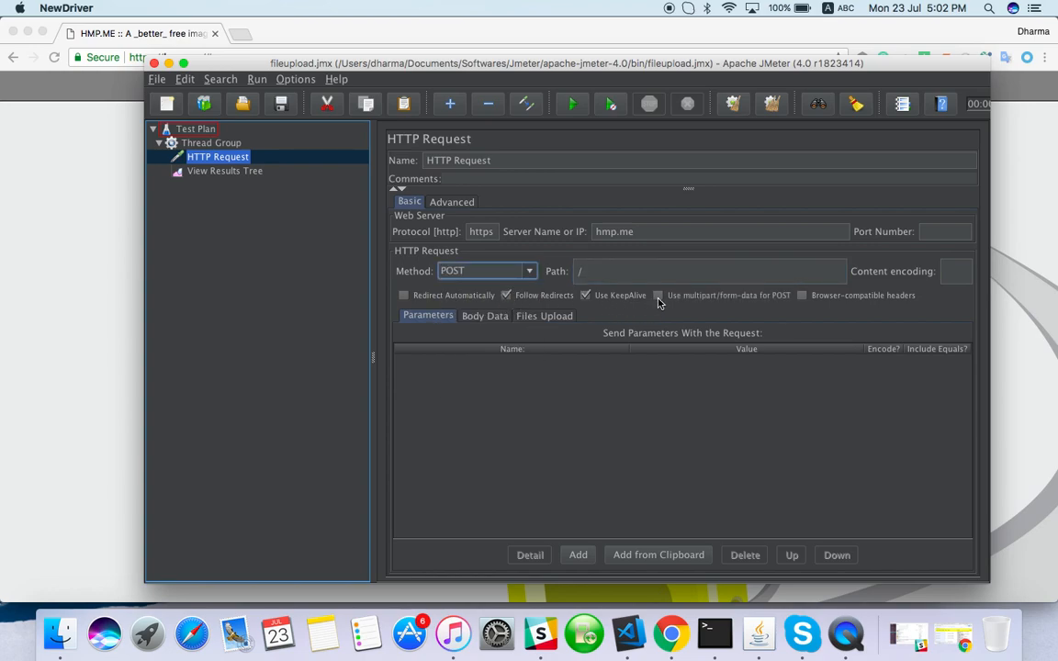
click(659, 295)
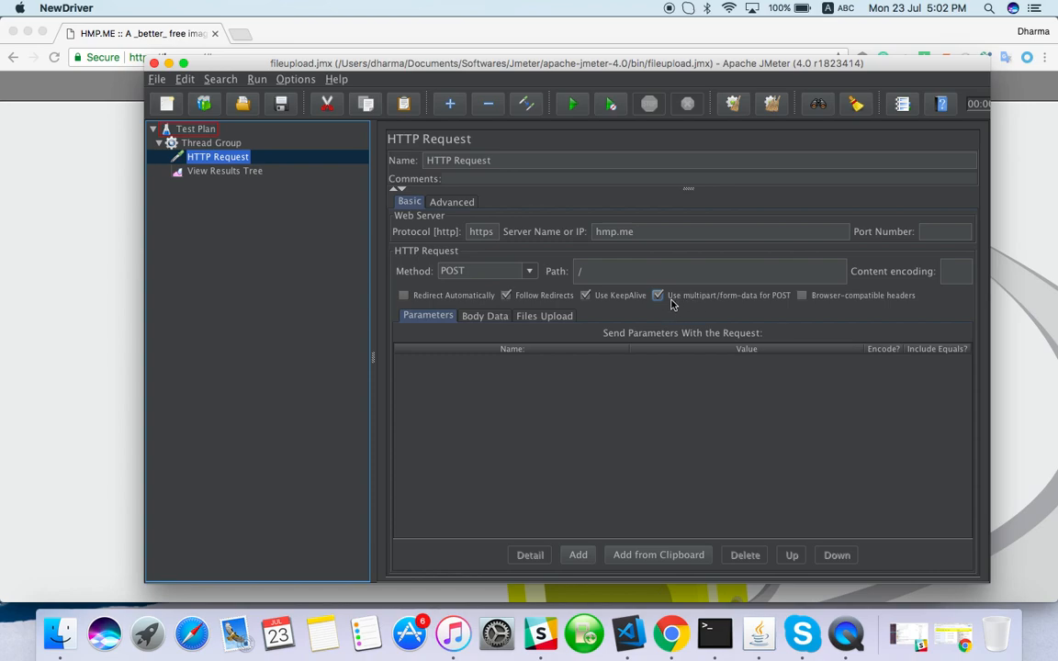
mouse_move(705, 303)
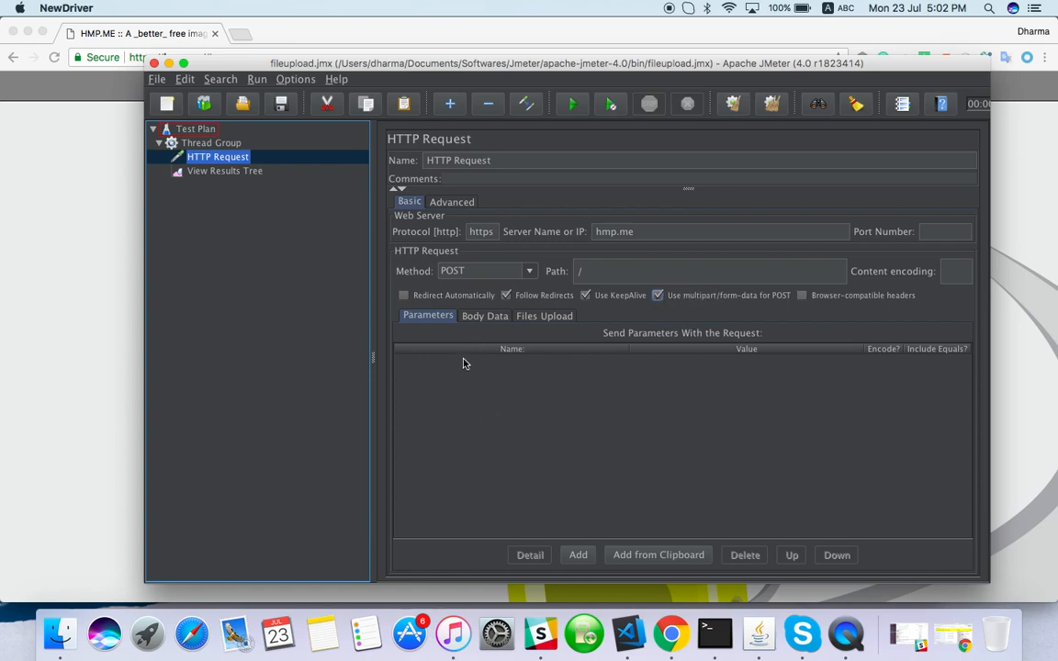
mouse_move(539, 315)
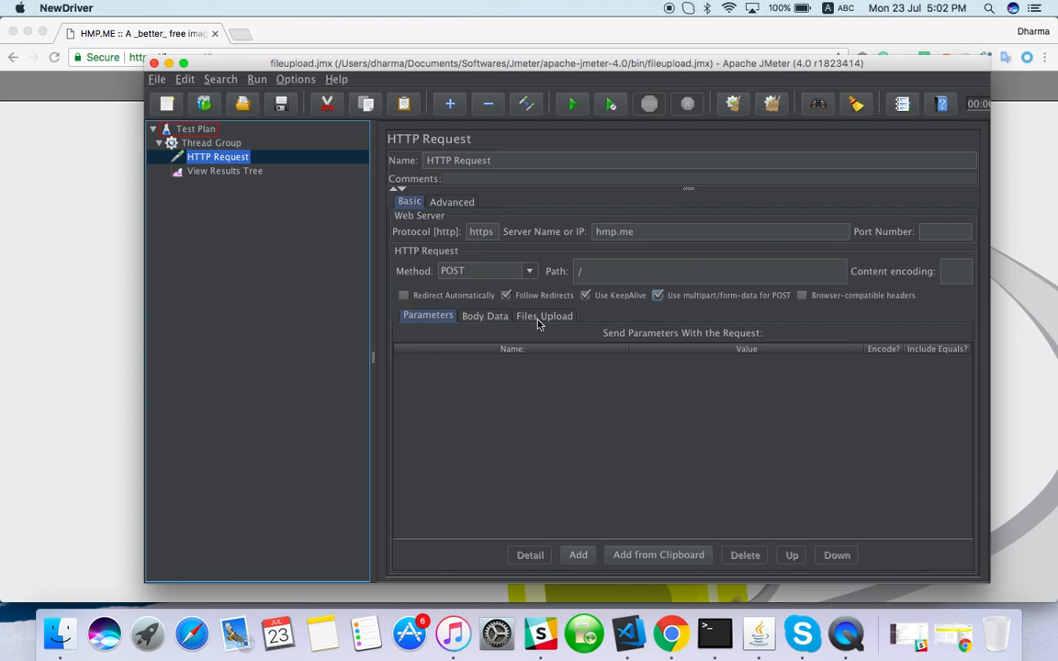
Step: Add a Files Upload row and enter image/jpeg as its MIME type
click(544, 315)
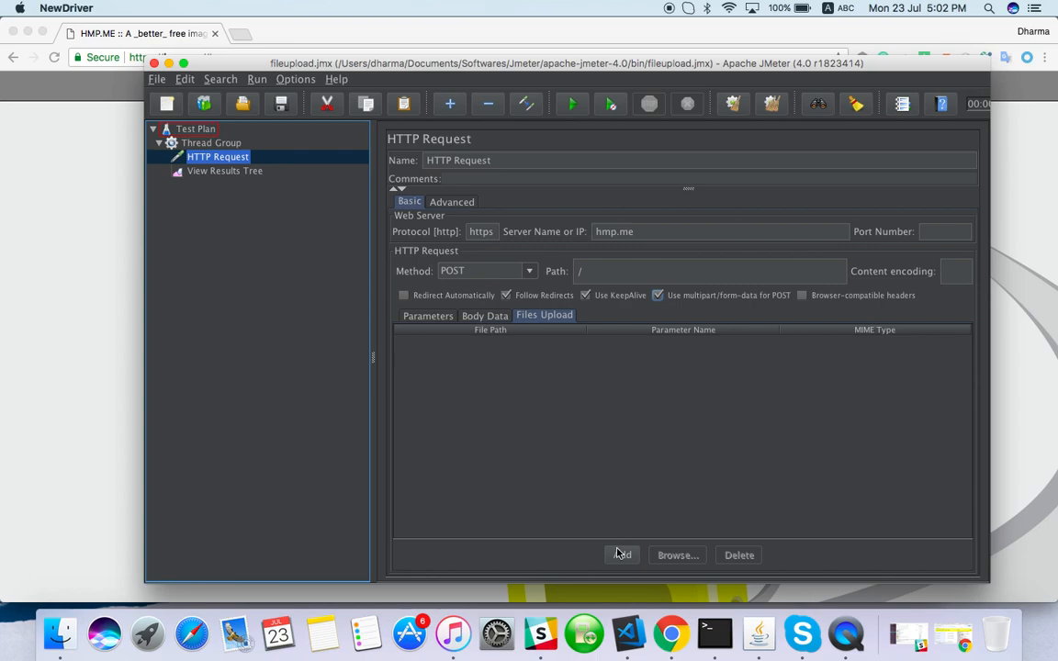
click(621, 554)
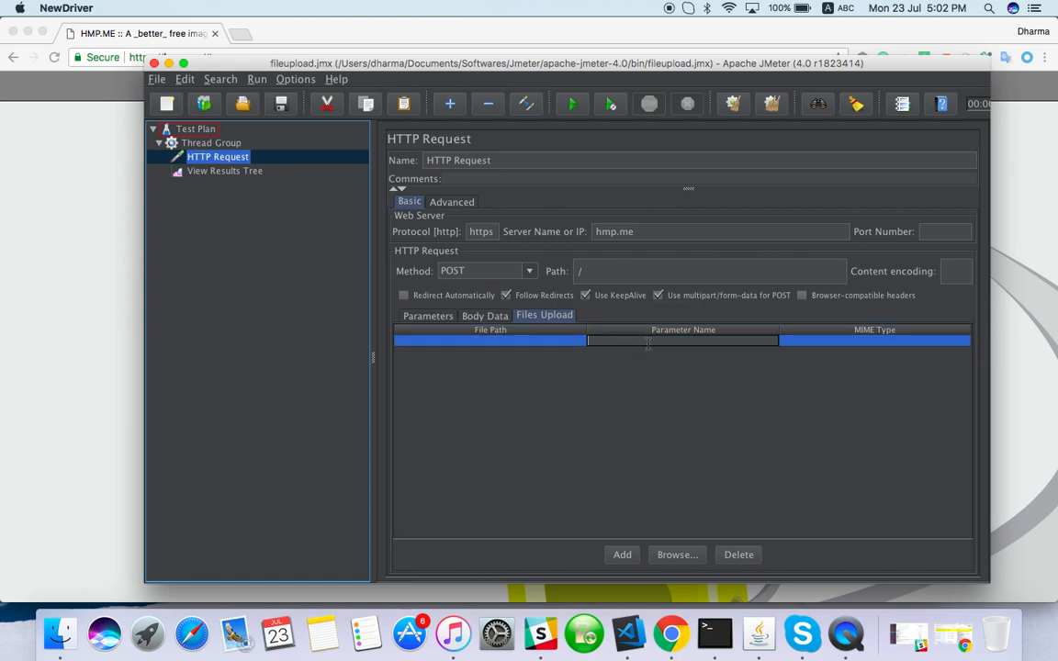
click(875, 343)
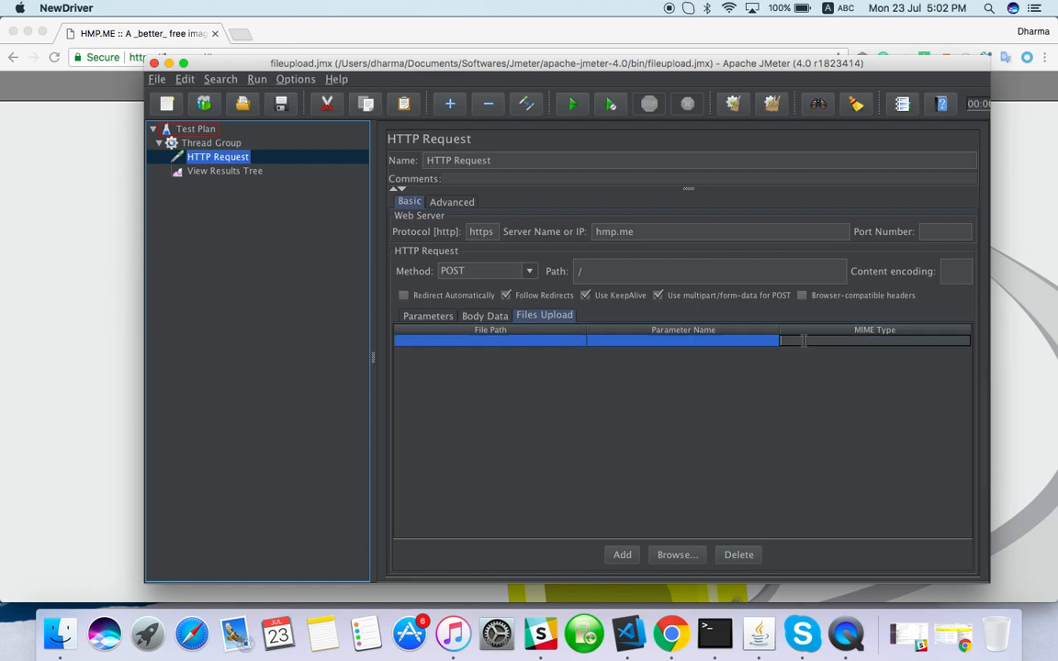
text(image/j)
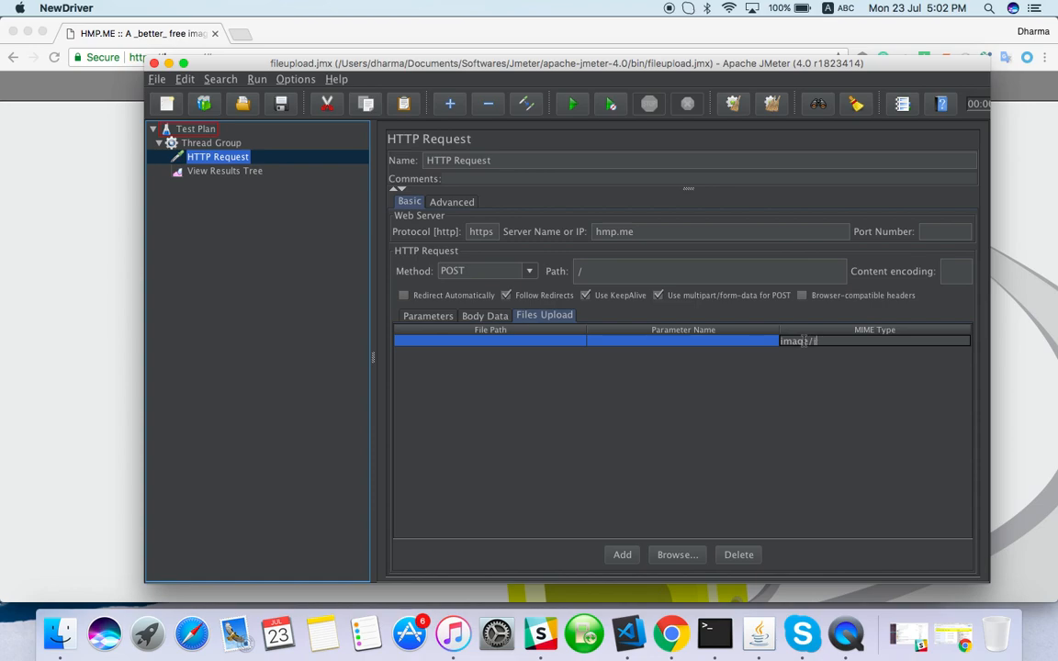
text(image/jpeg)
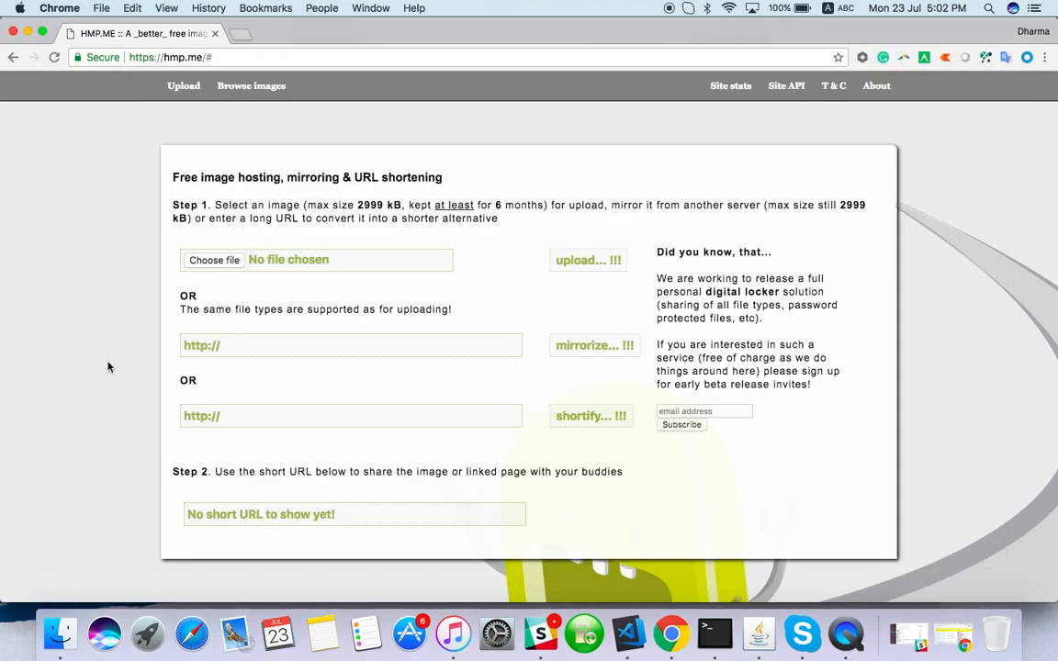
mouse_move(214, 265)
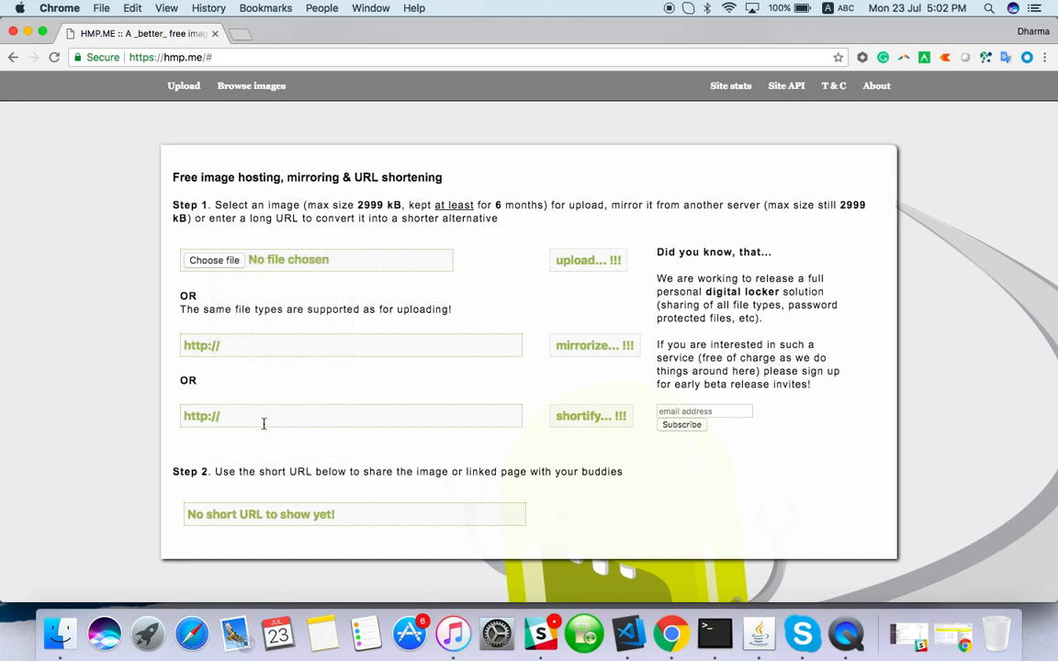
Step: Inspect hmp.me's Choose file input in Chrome DevTools to read its field name
key(F12)
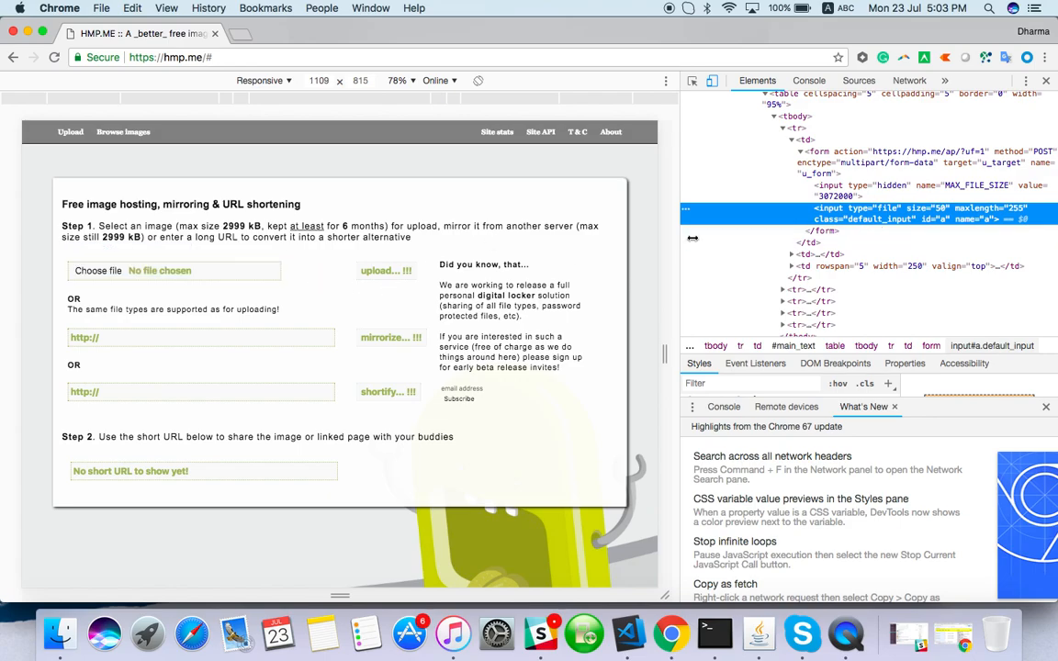
click(708, 625)
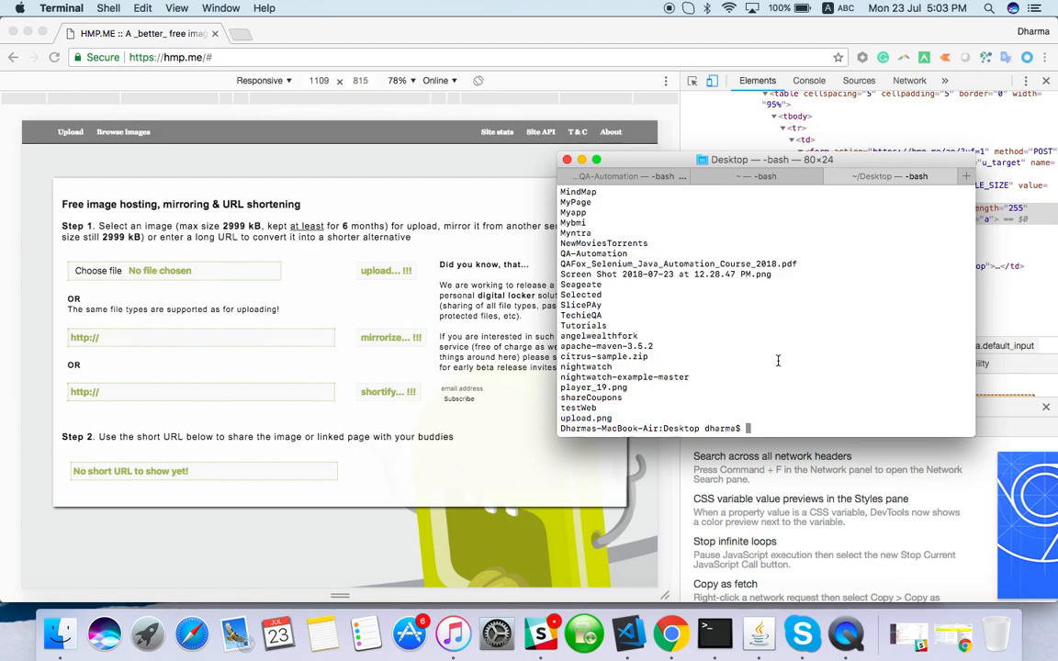
Step: Run pwd in Terminal to print the Desktop folder's full path
text(pwd)
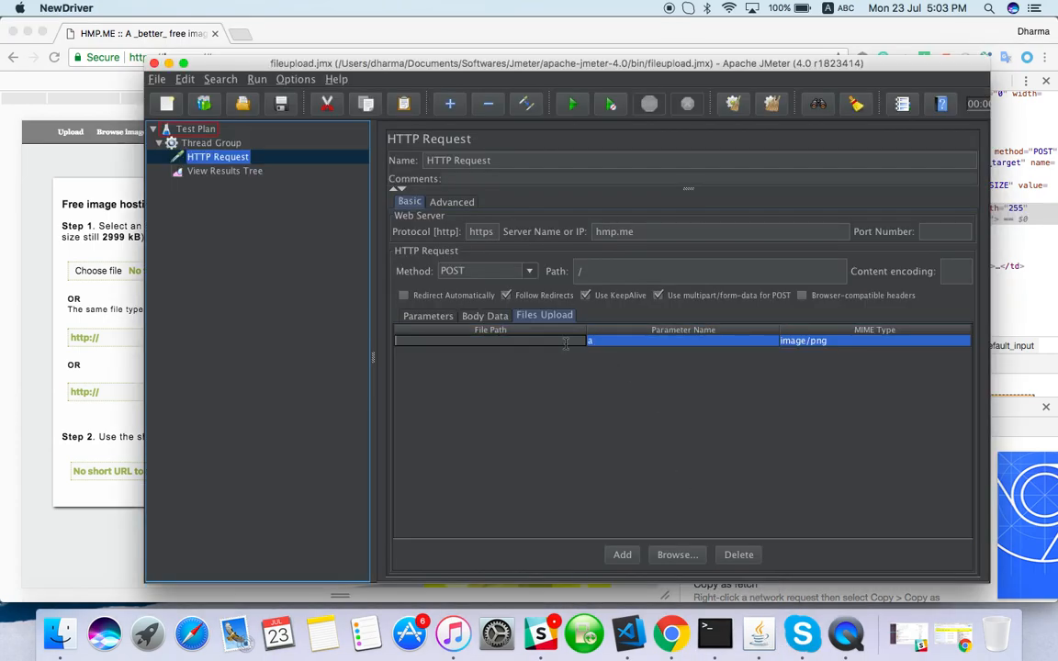
Step: Enter /Users/dharma/Desktop/upload.png as the upload entry's file path
text(/Users/dharma/Desktop)
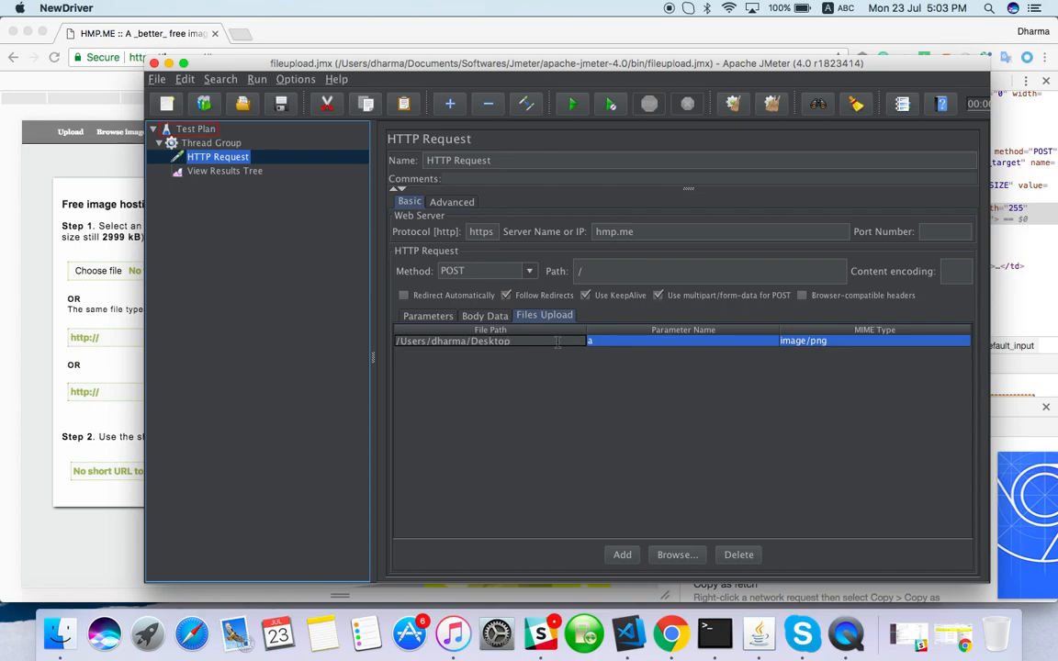
text(/upload.png)
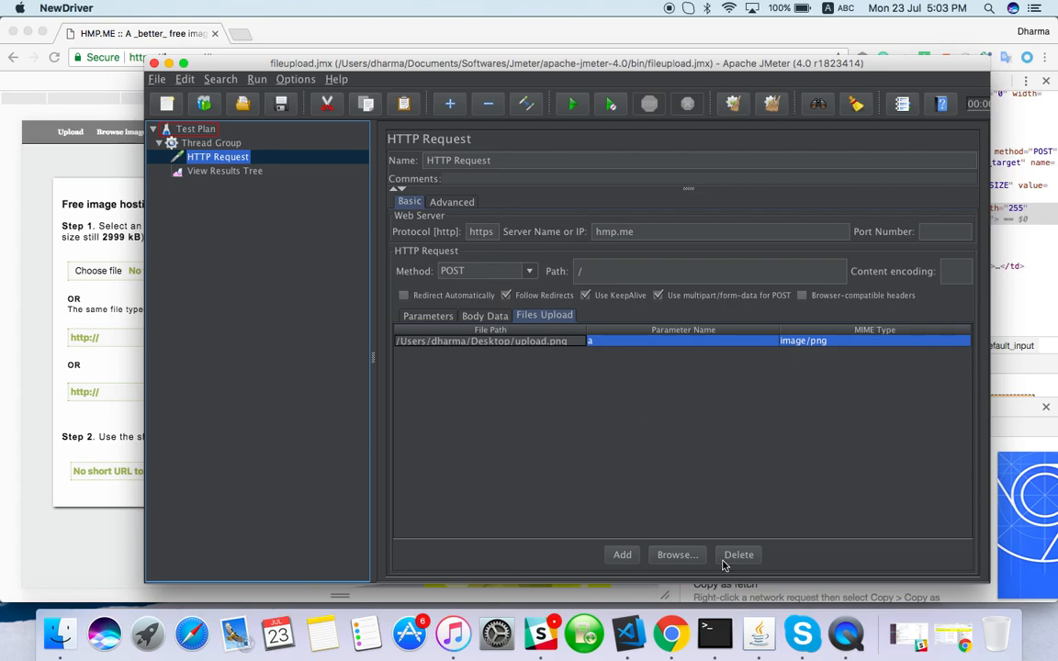
click(712, 630)
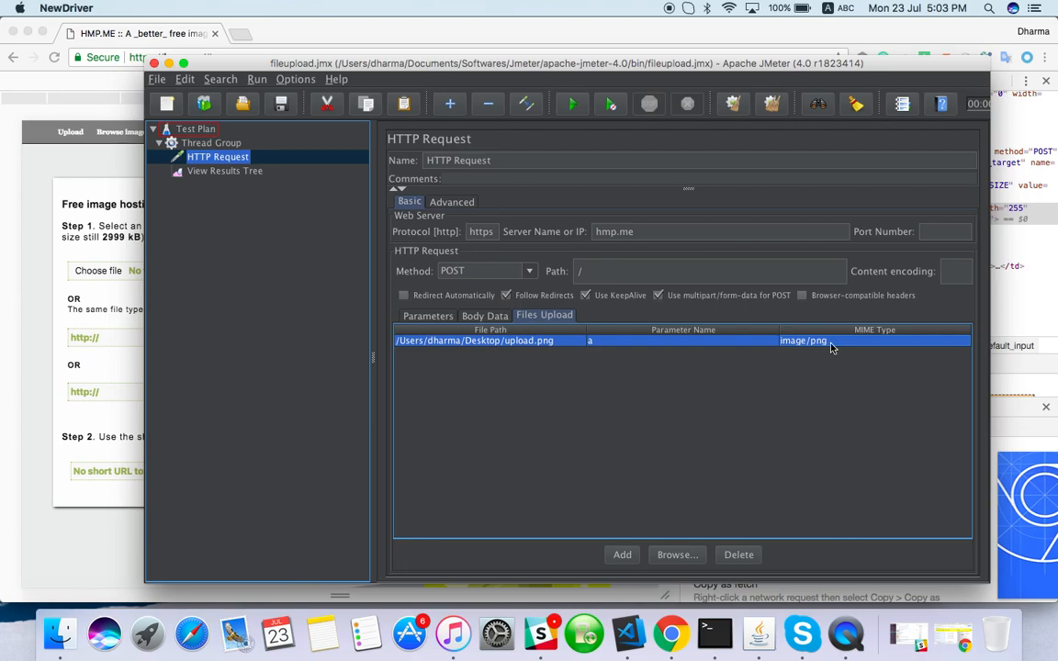
mouse_move(828, 353)
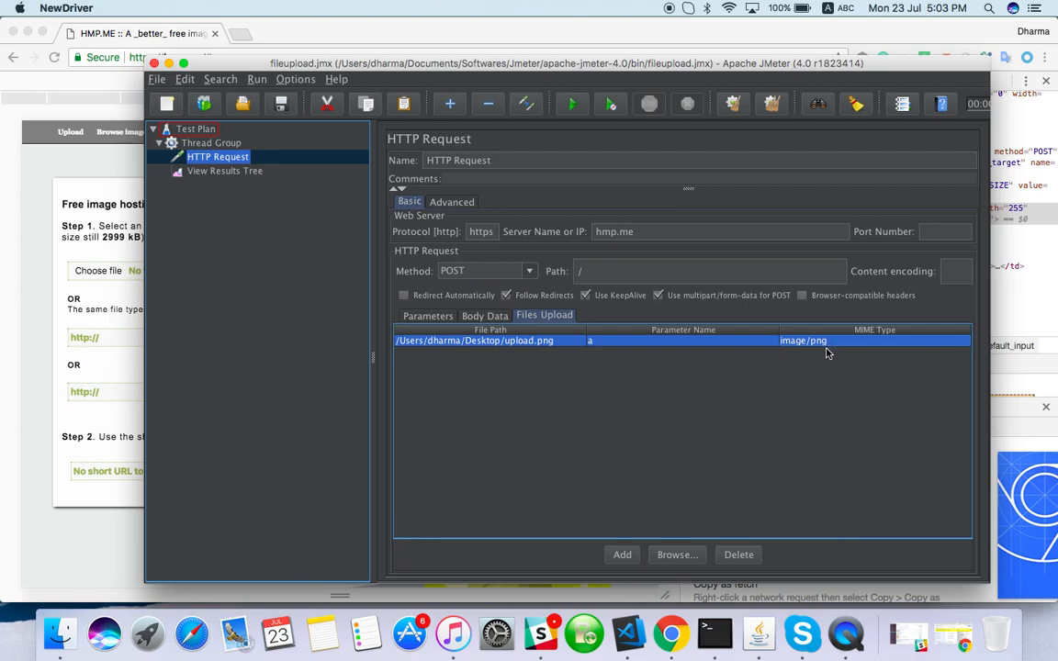
Step: Check the Thread Group settings, then start the test with View Results Tree shown
click(224, 171)
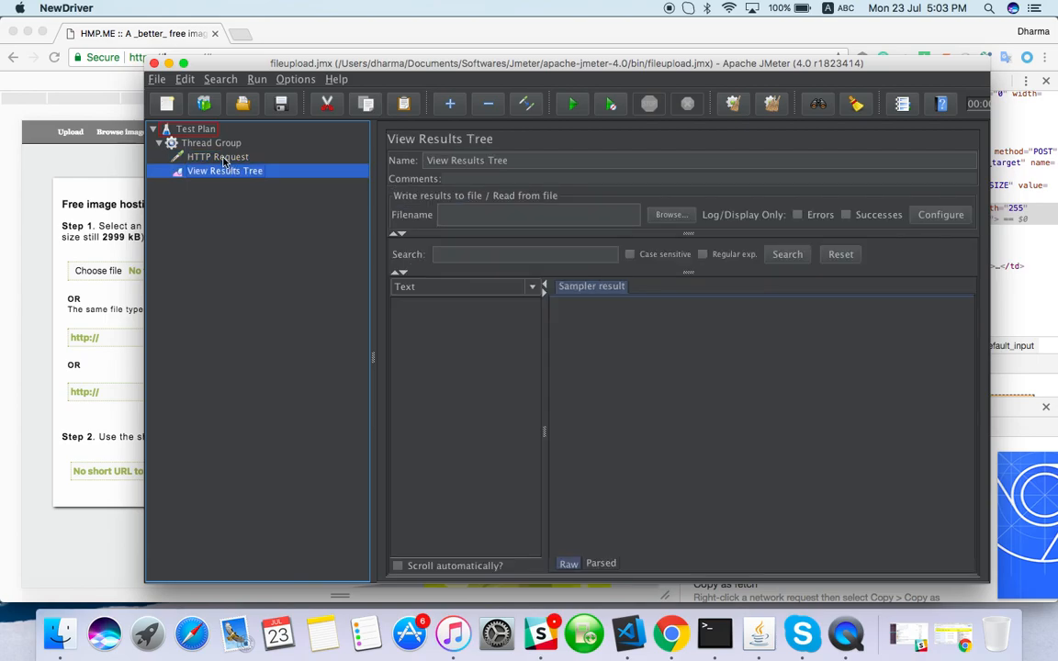
click(211, 142)
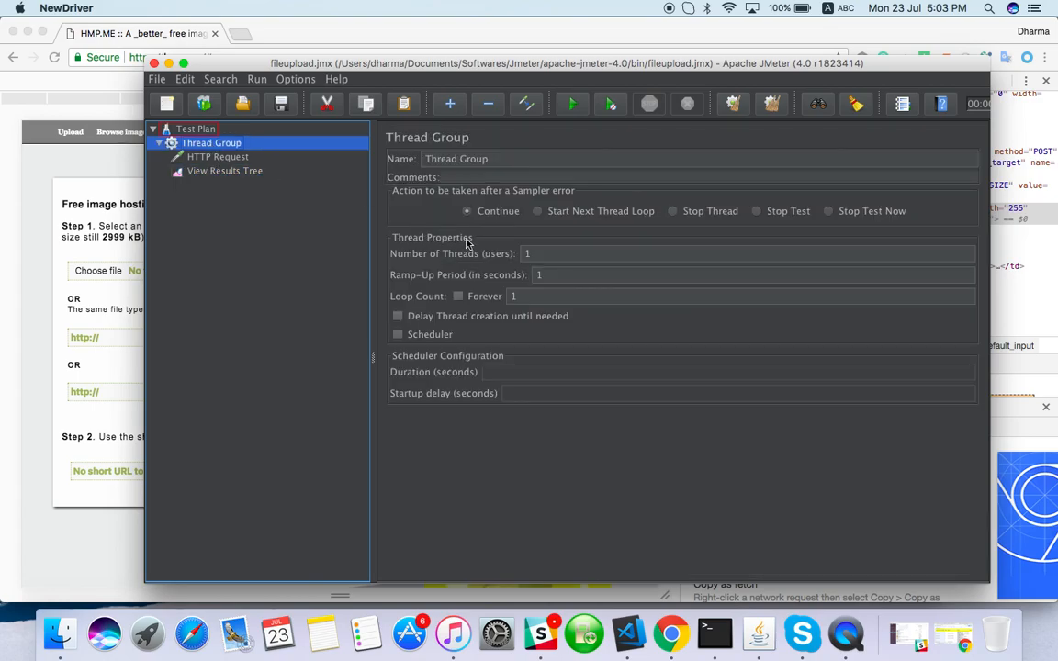
mouse_move(265, 166)
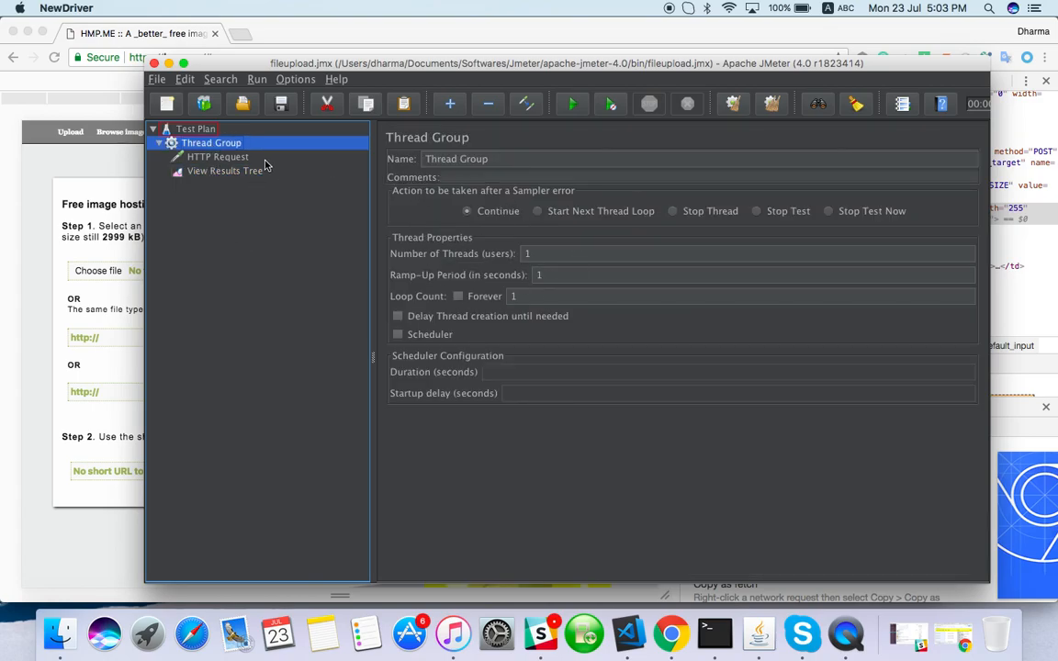
click(226, 171)
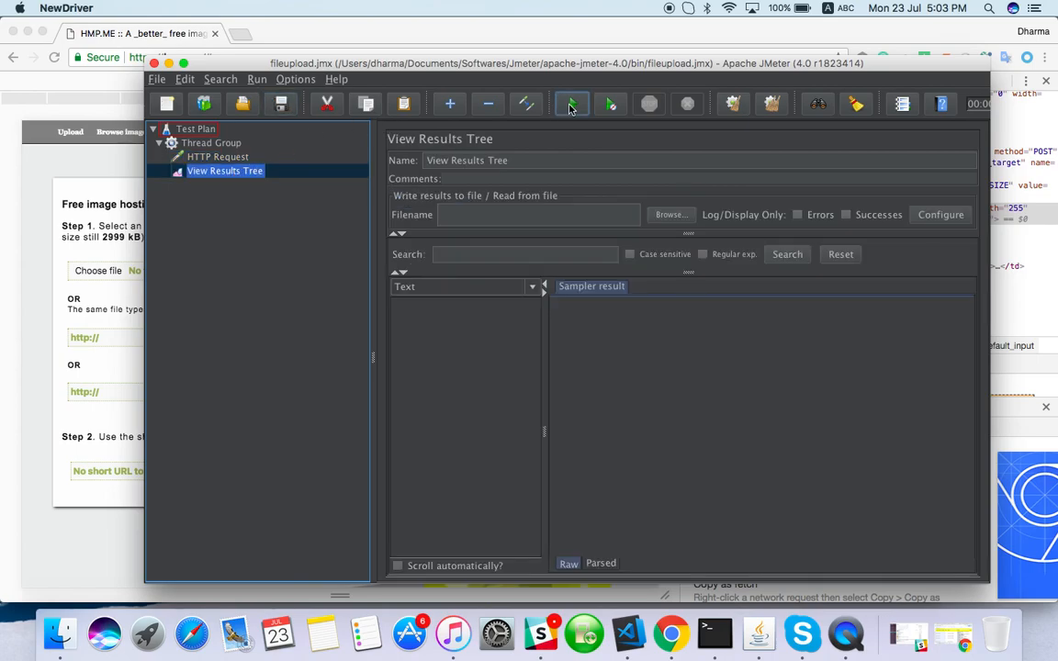
click(571, 103)
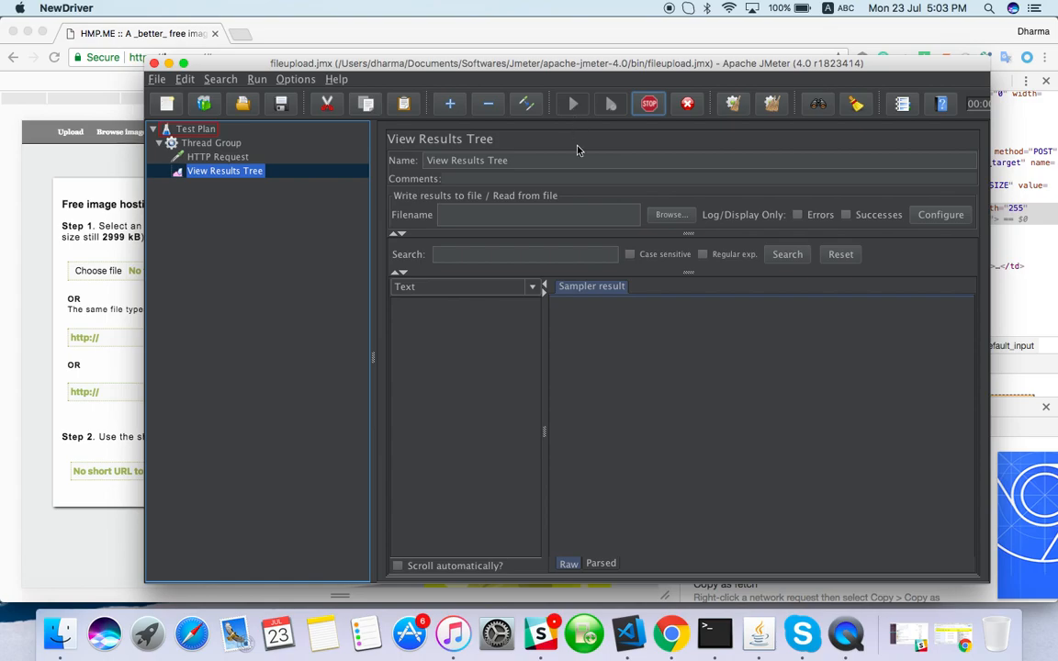
Step: Inspect the 200 OK sample's request showing upload.png and hmp.me's HTML response
click(572, 103)
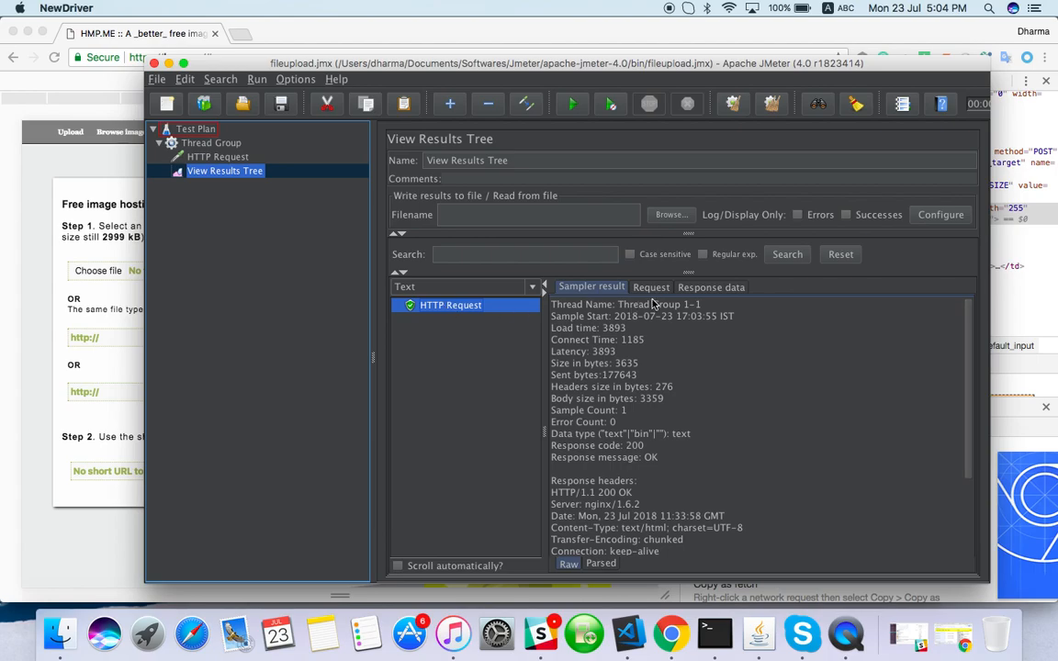
click(652, 287)
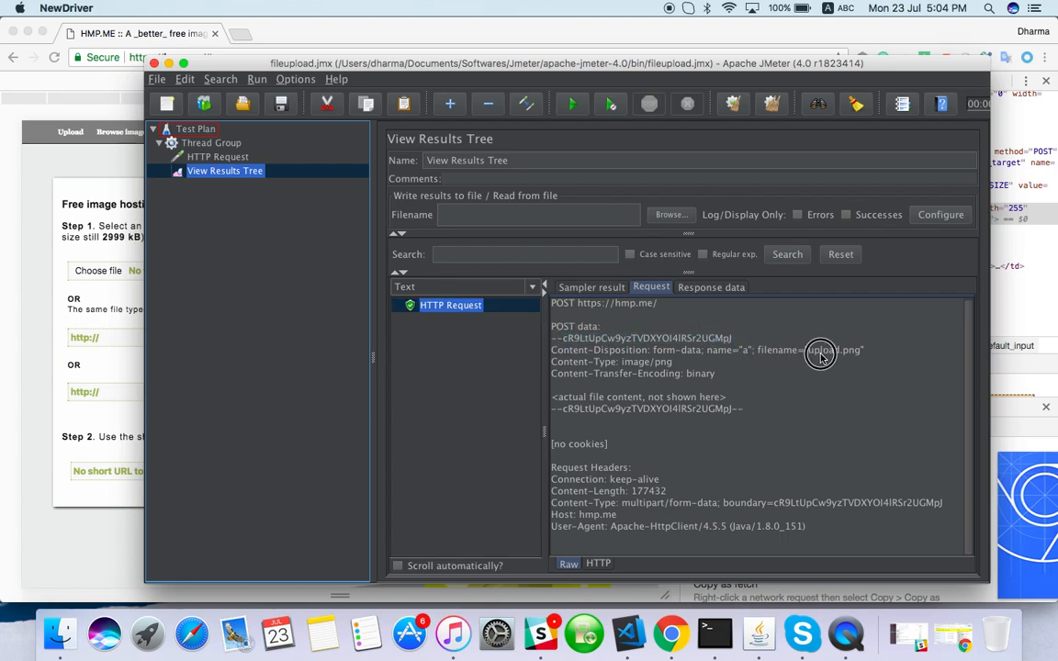
double_click(822, 351)
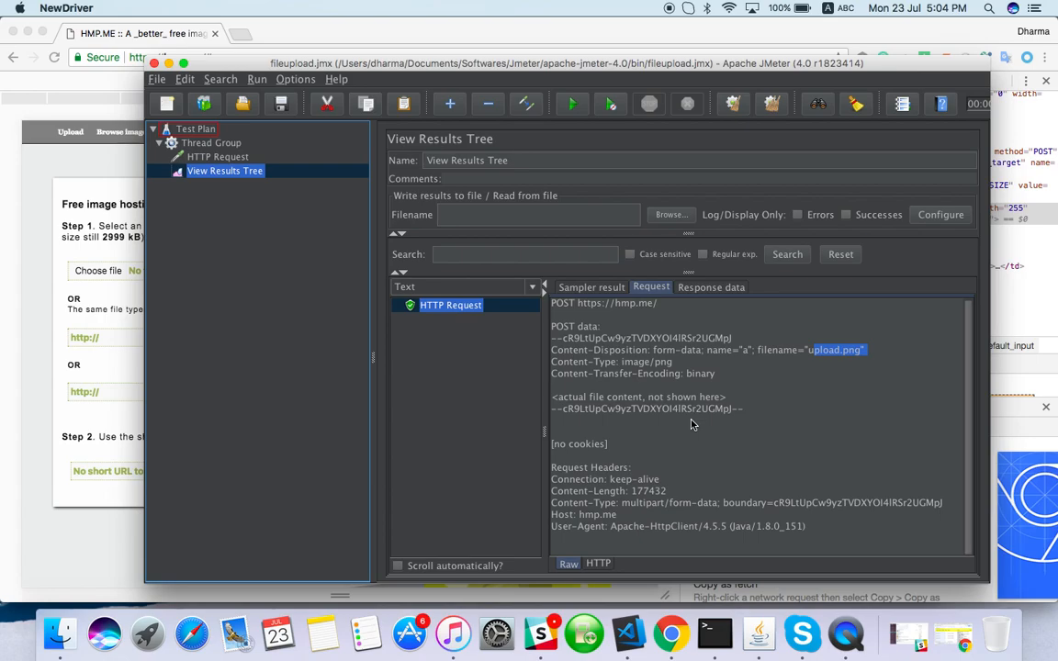
mouse_move(710, 270)
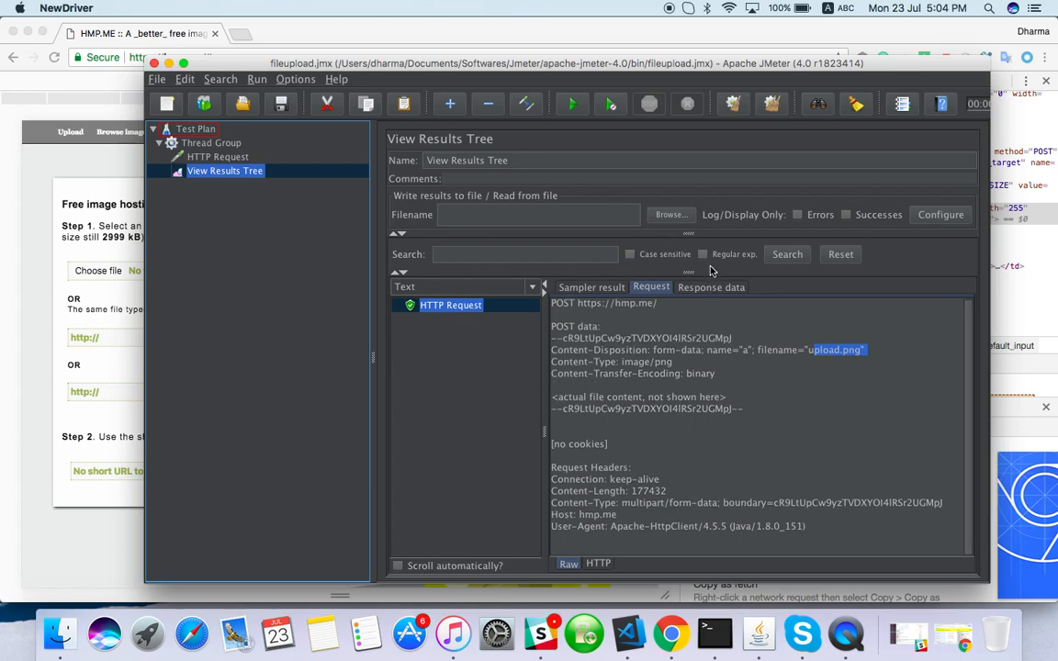
click(711, 286)
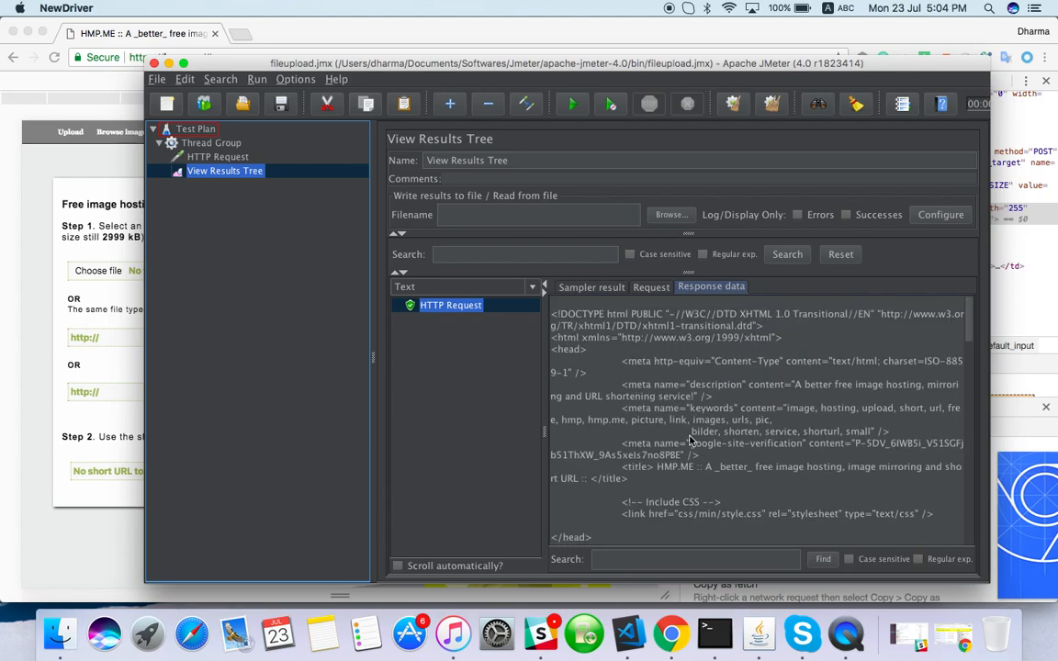
scroll(down, 3)
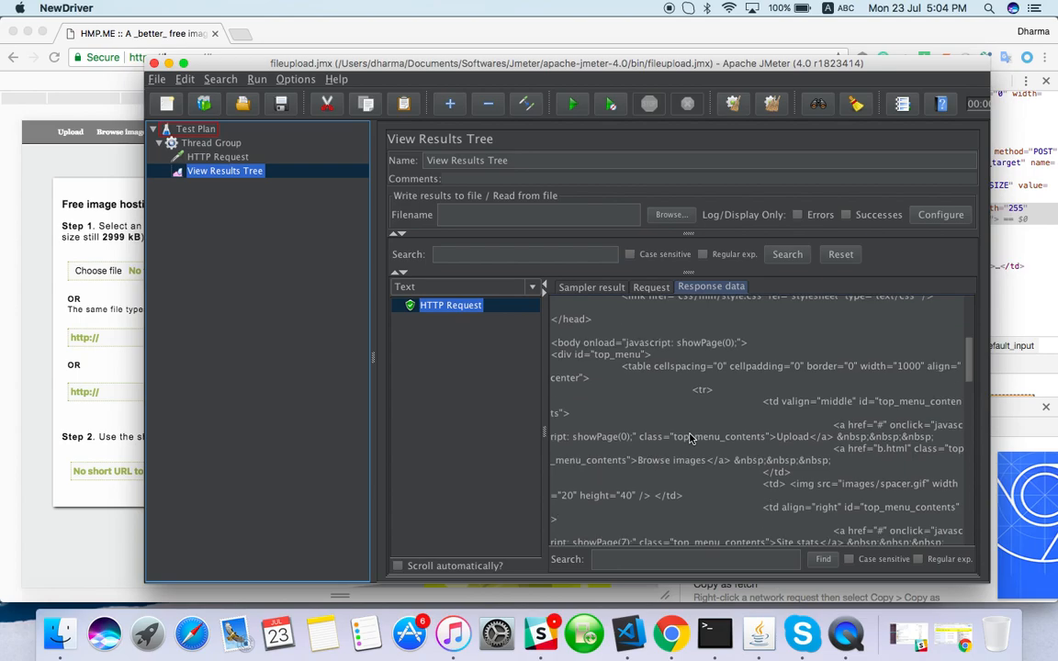
Step: Trim the upload file path to /Users/dharma/Desktop/ and clear the View Results Tree
click(218, 156)
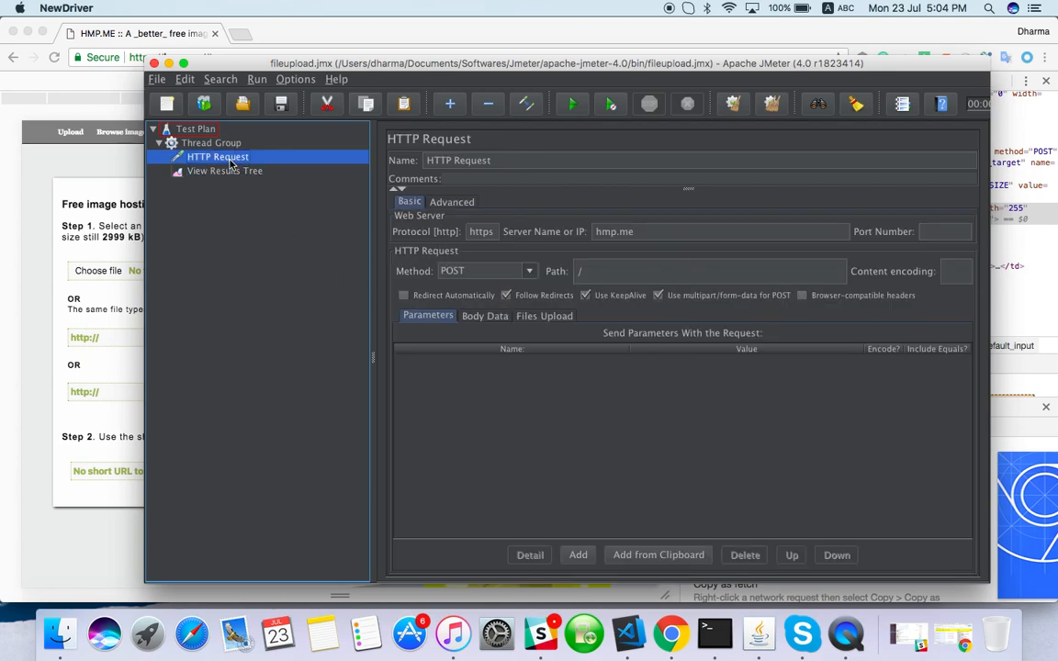
click(544, 315)
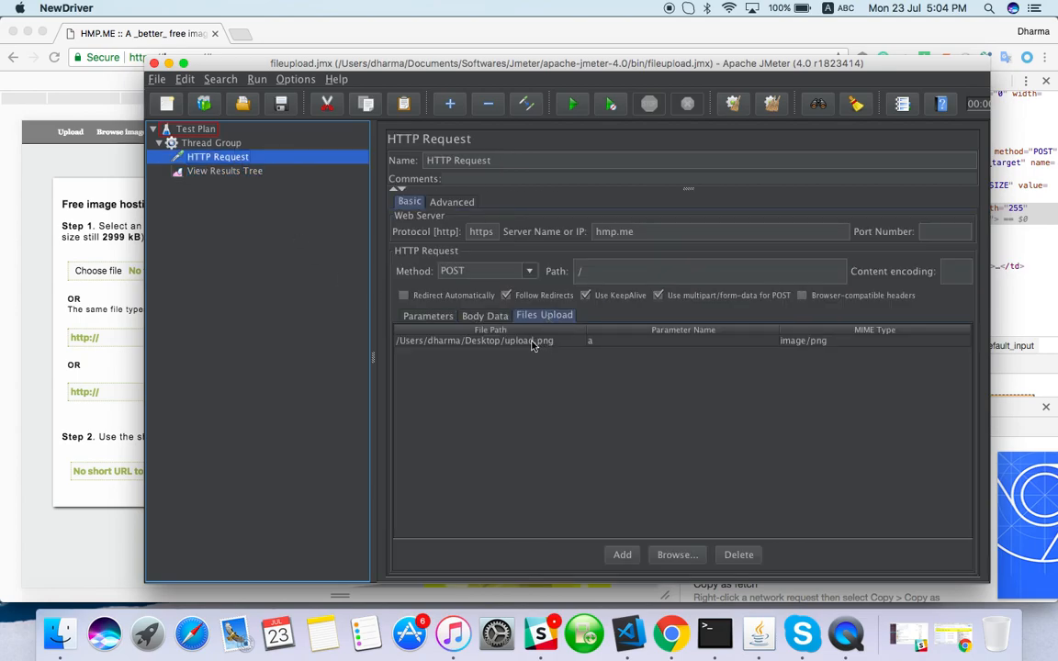
click(506, 341)
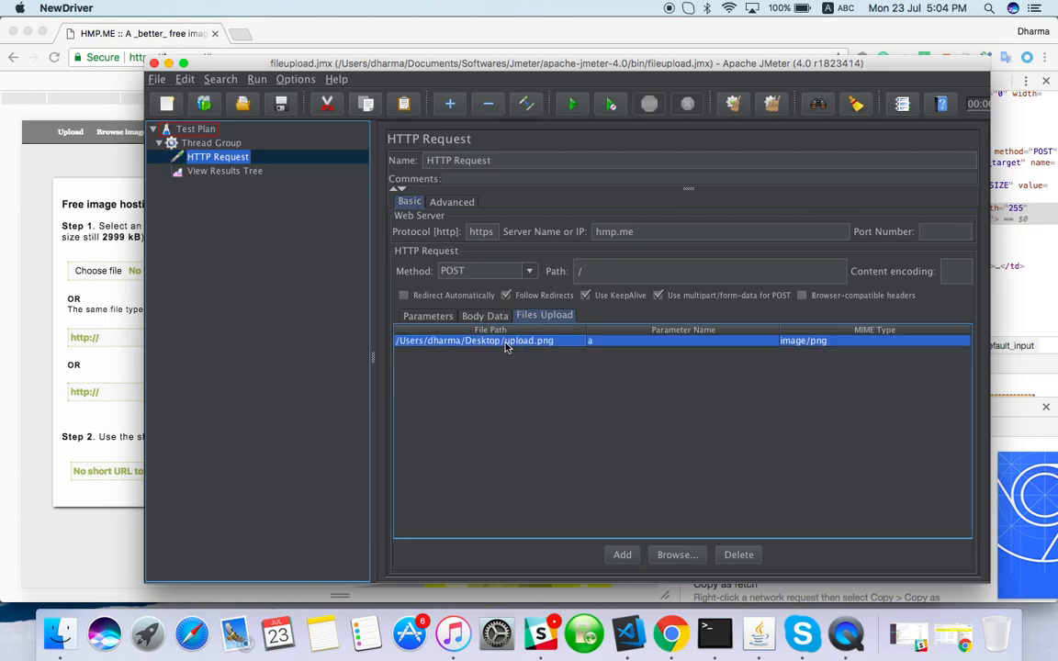
double_click(503, 341)
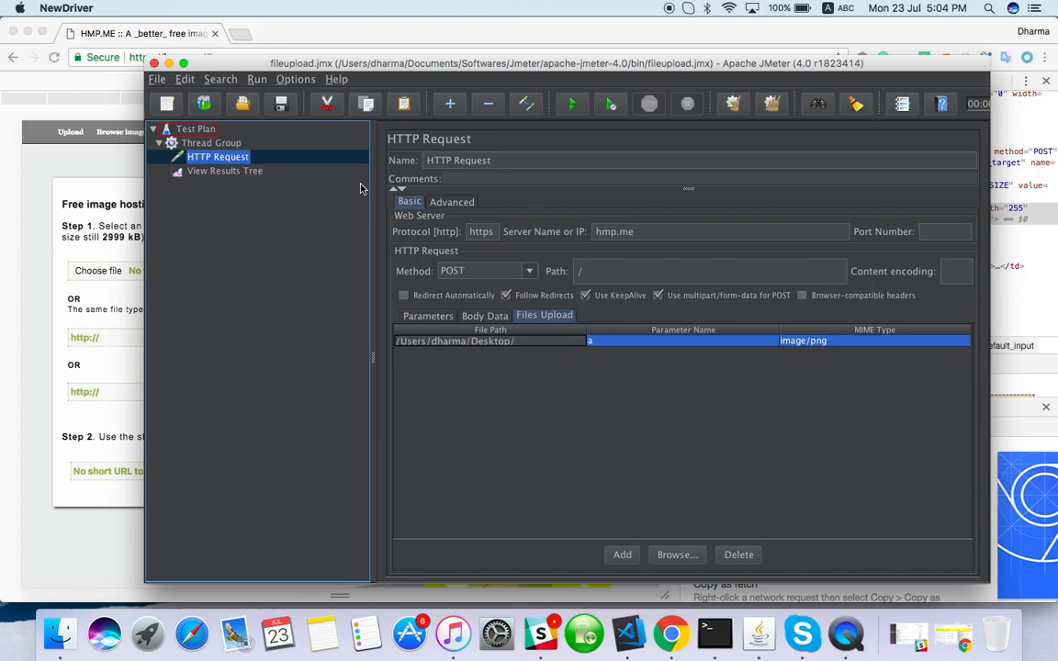
click(427, 315)
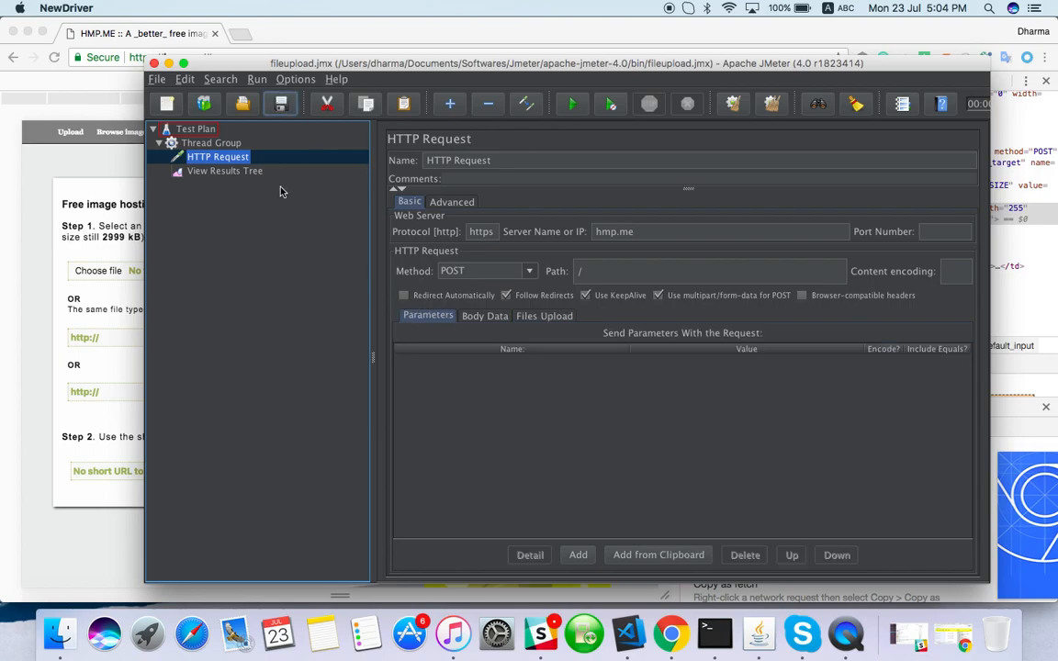
click(226, 171)
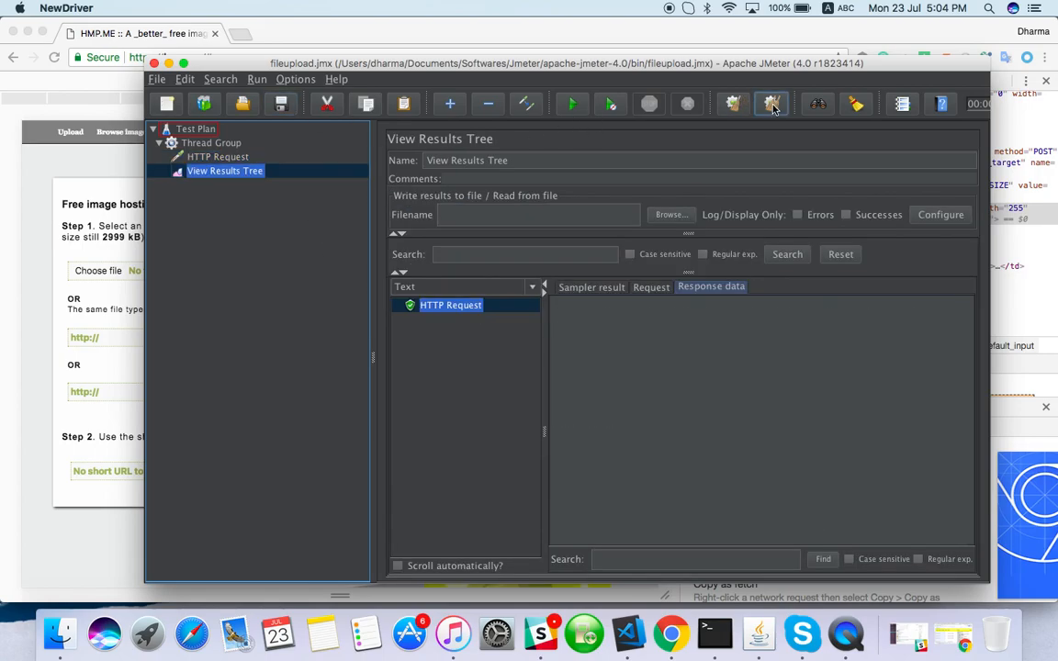
click(771, 104)
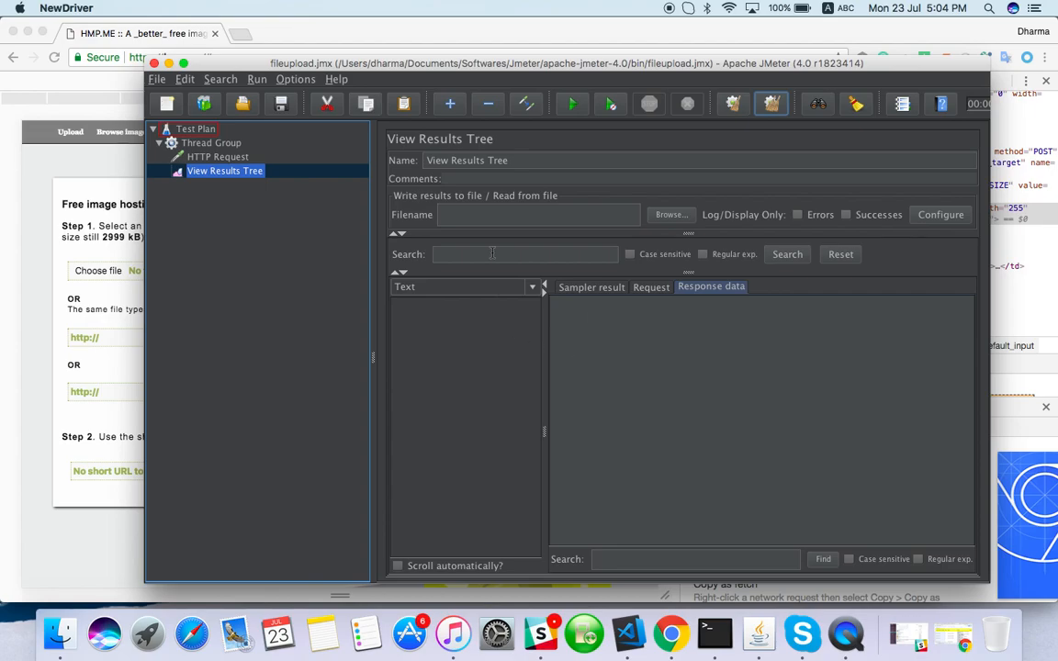
mouse_move(482, 323)
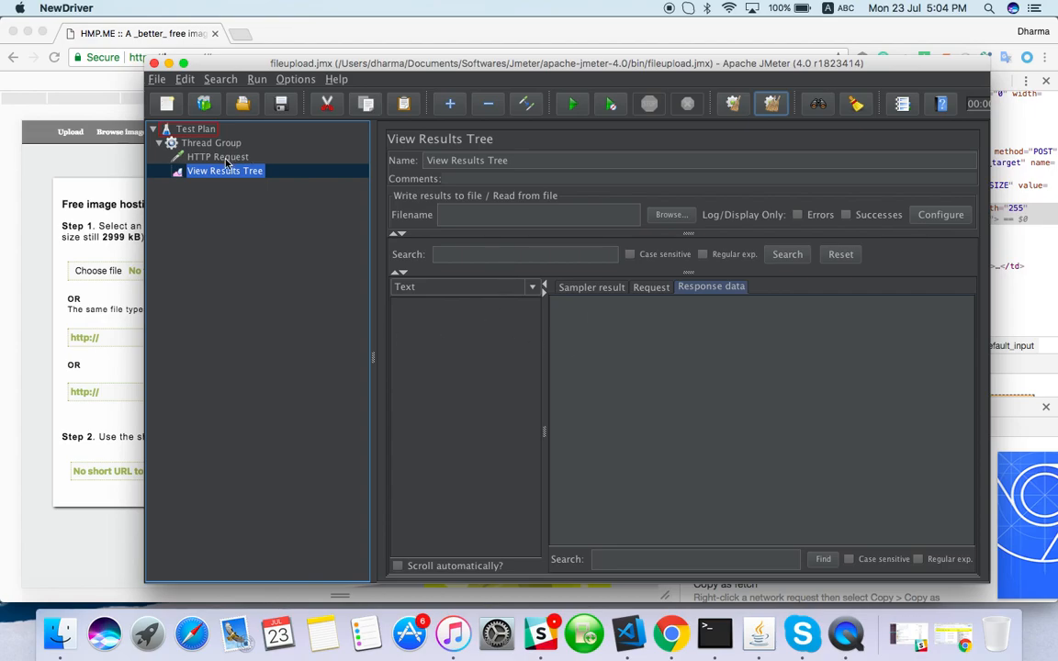
Step: Rerun the plan and read the failed request's FileNotFoundException for the directory path
click(573, 104)
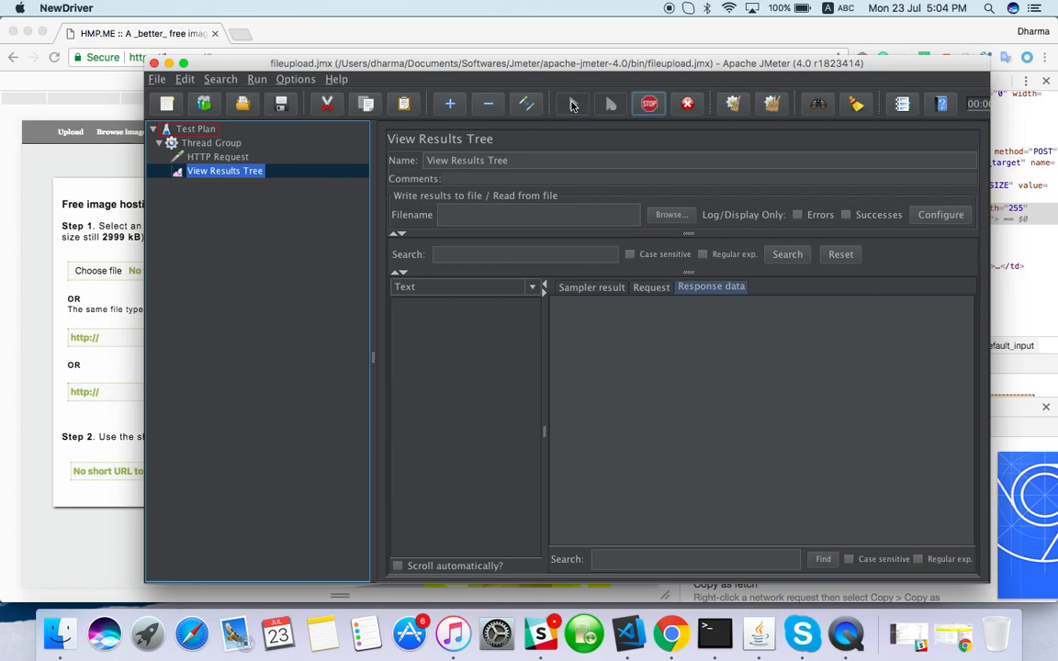
click(572, 103)
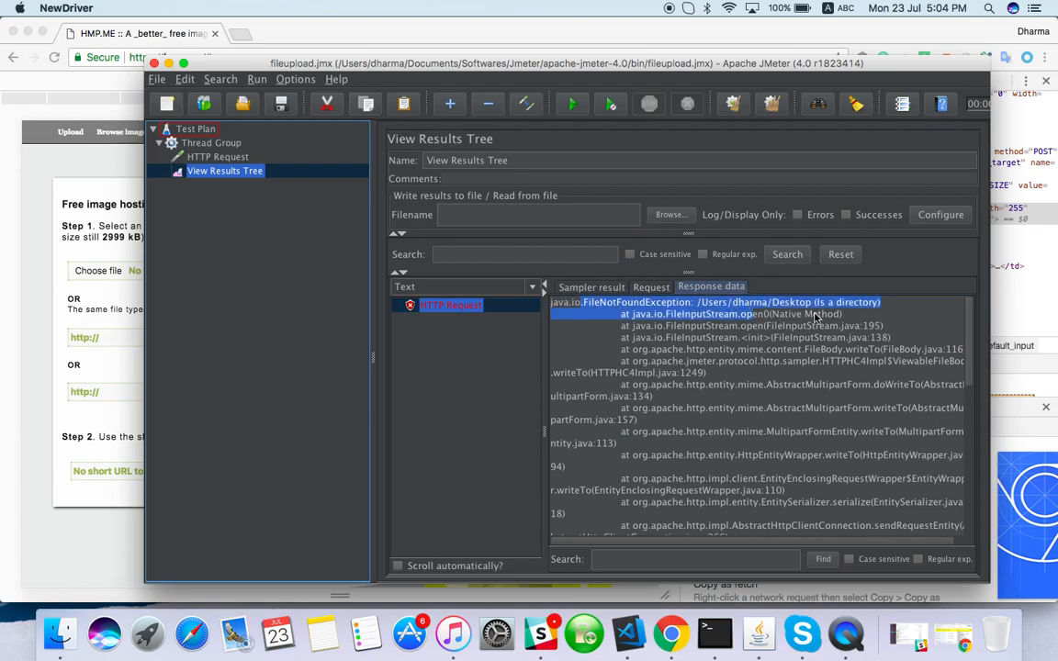
scroll(down, 3)
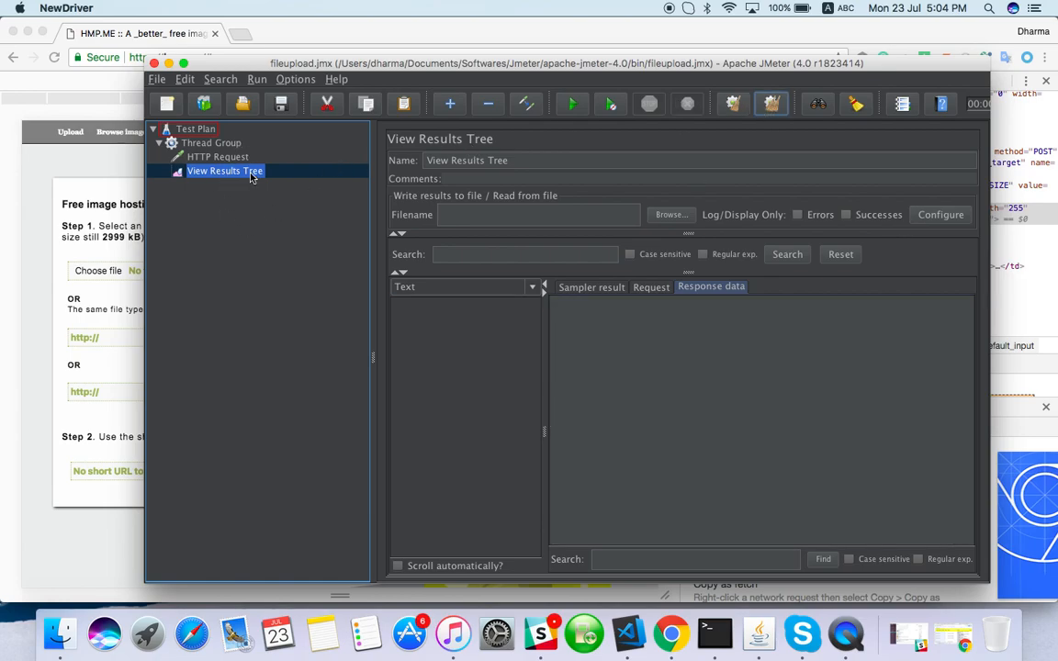
Step: Review the HTTP Request's file uploads, then add a parameter row named 'sessionid' with no value
click(217, 156)
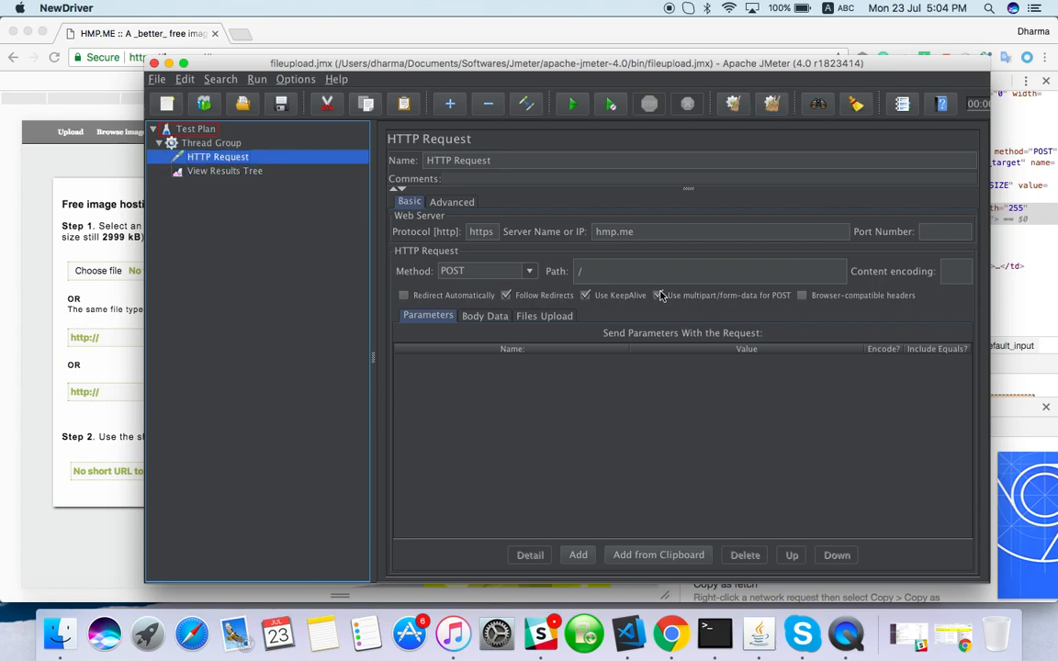
click(658, 295)
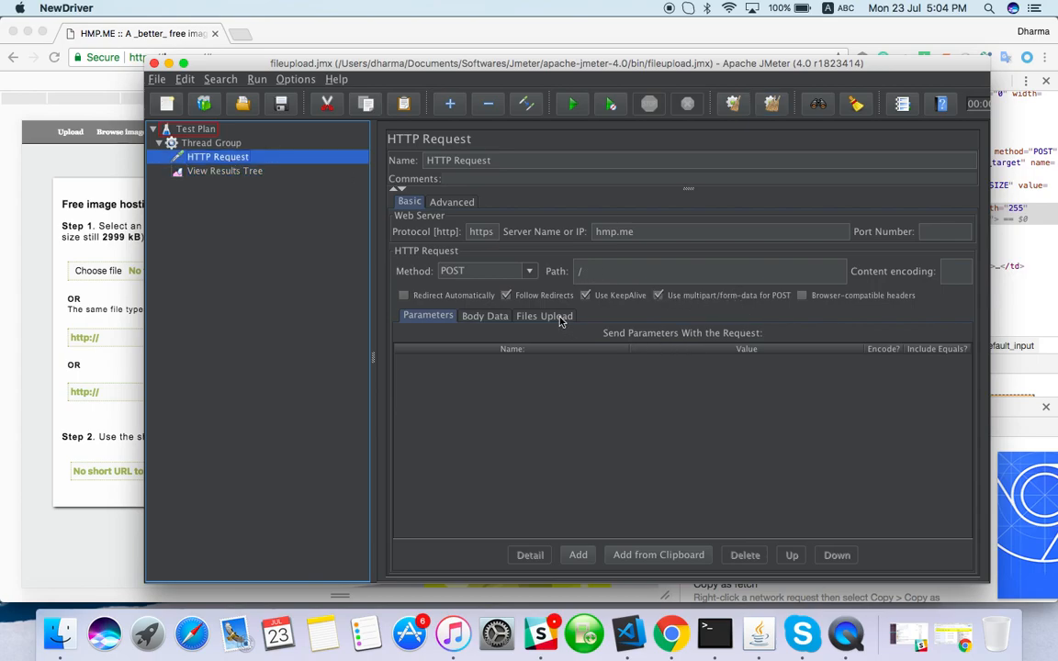
click(544, 315)
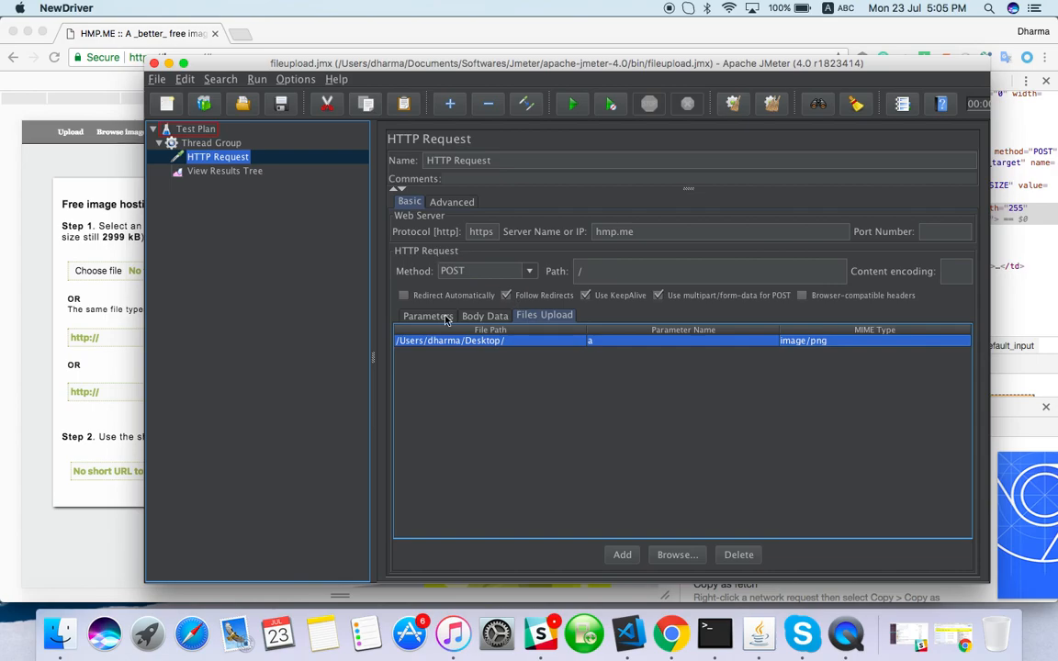
click(427, 315)
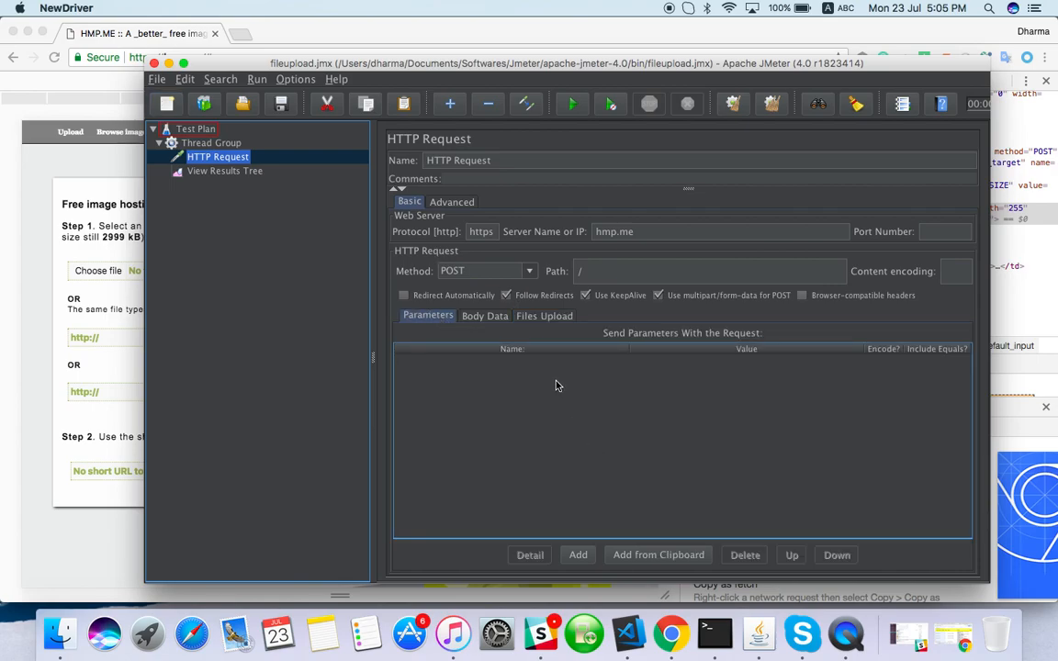
click(577, 555)
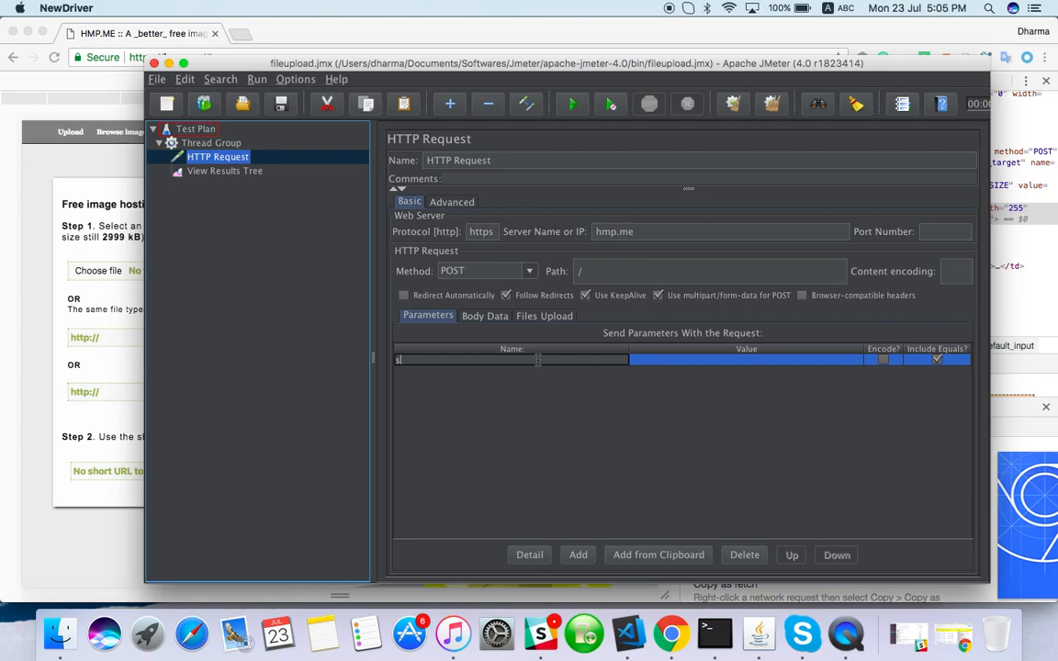
text(sessionid)
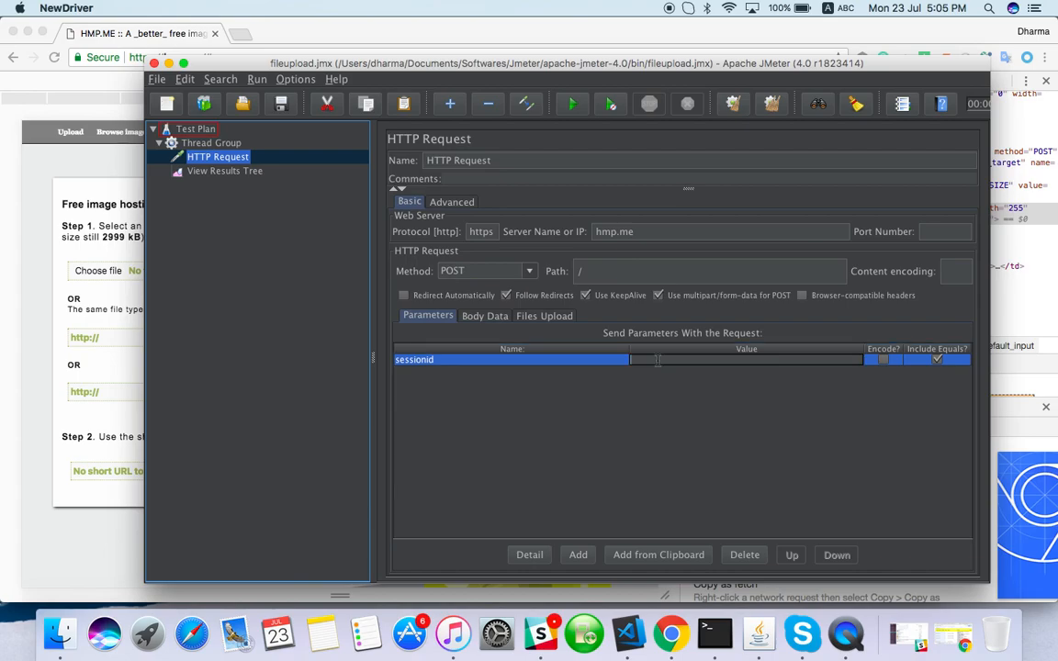
mouse_move(568, 422)
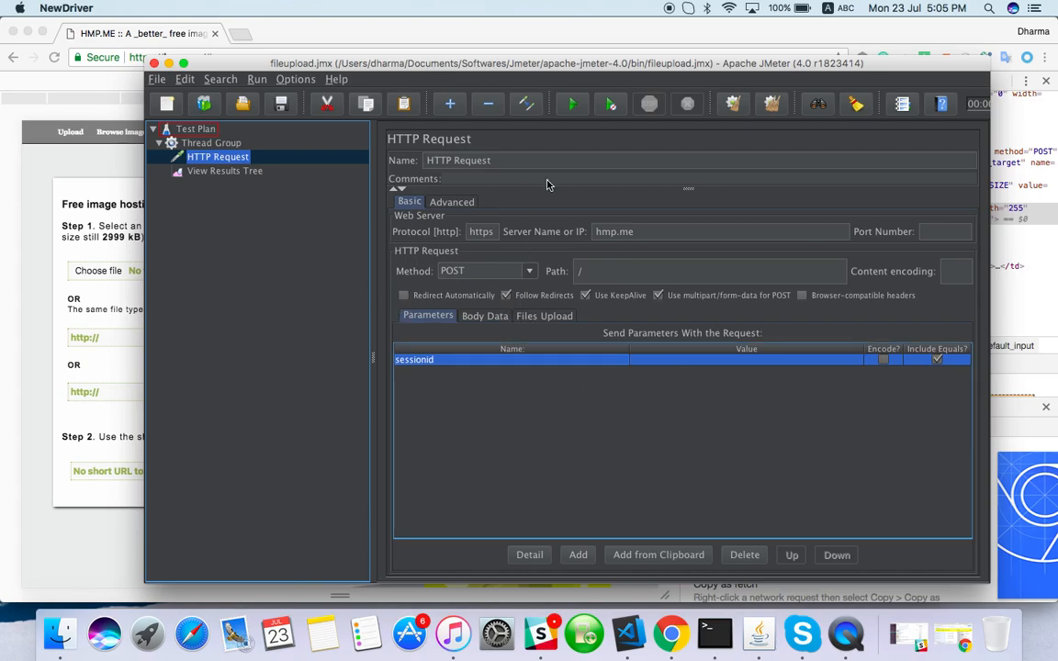
Step: Select Test Plan, then Thread Group to display the Thread Group properties
click(195, 129)
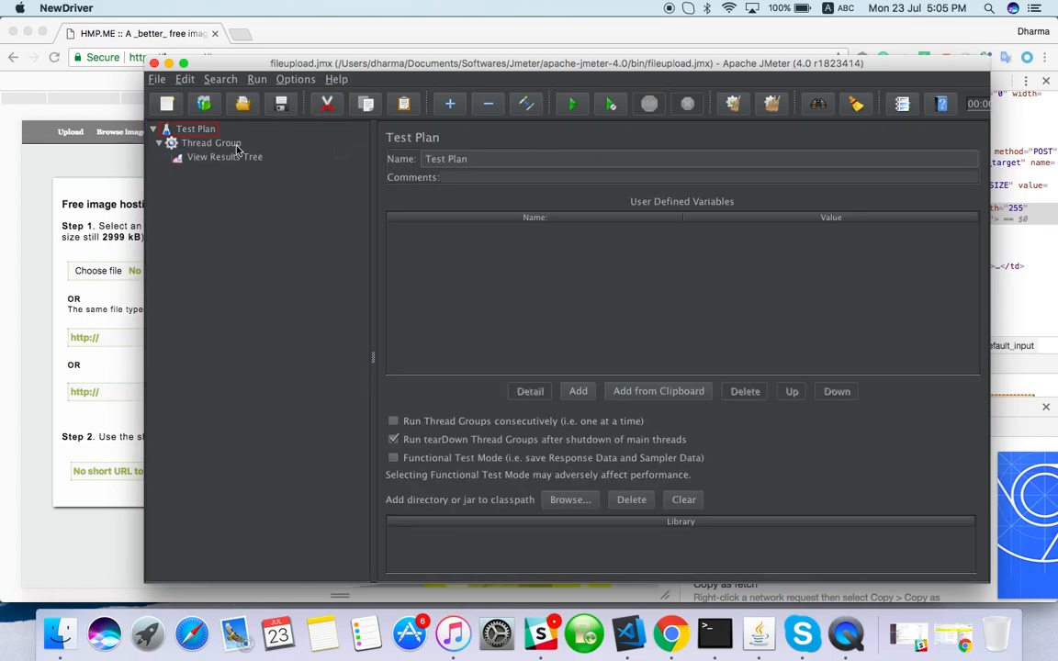
click(211, 142)
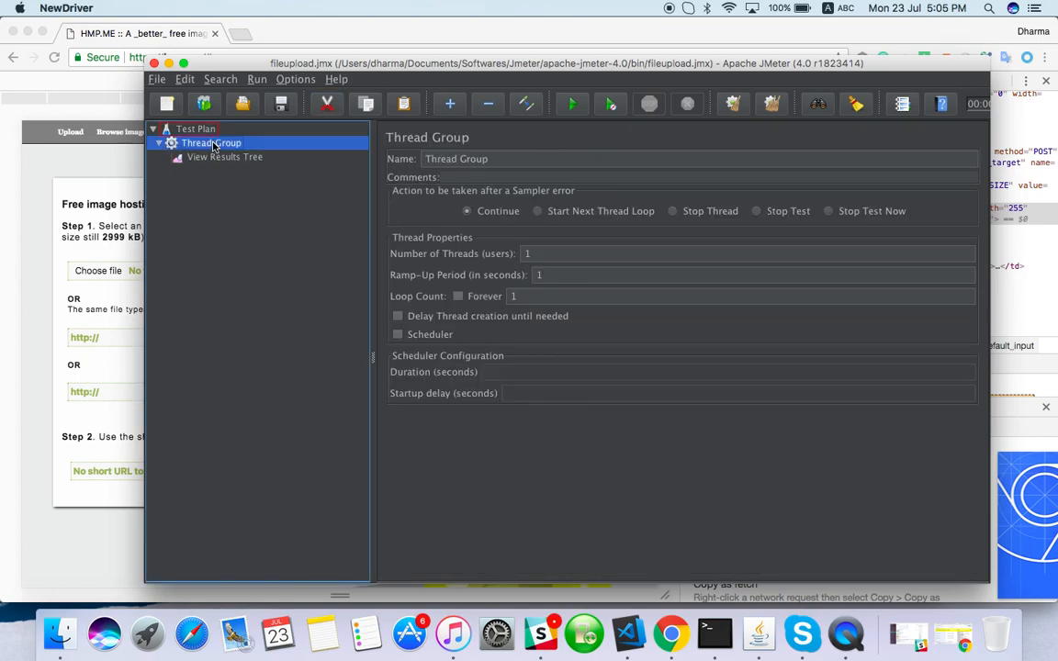
mouse_move(103, 172)
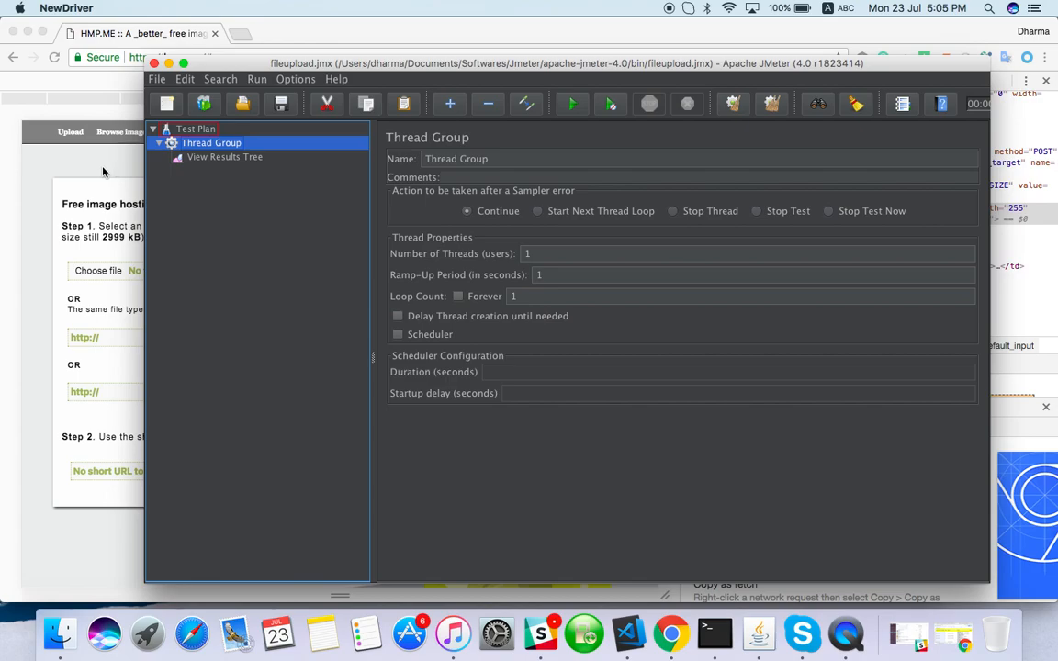